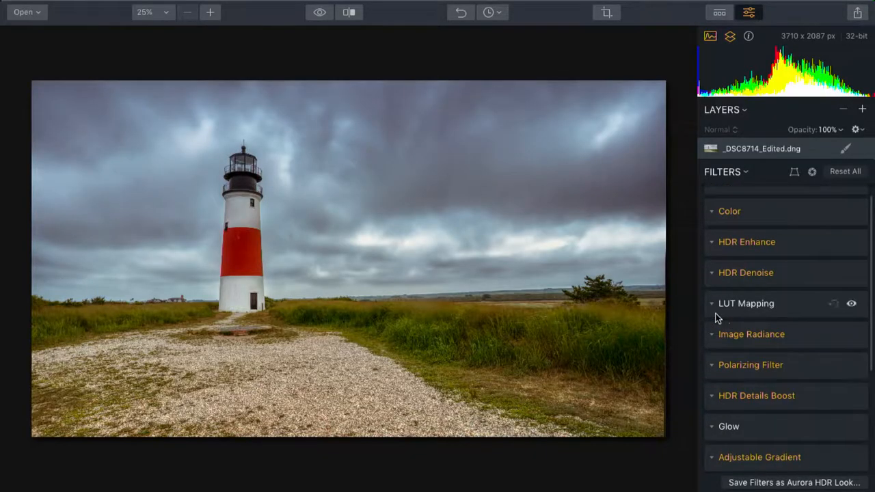
Step: Expand the LUT Mapping filter and show its list of available LUT looks
click(743, 303)
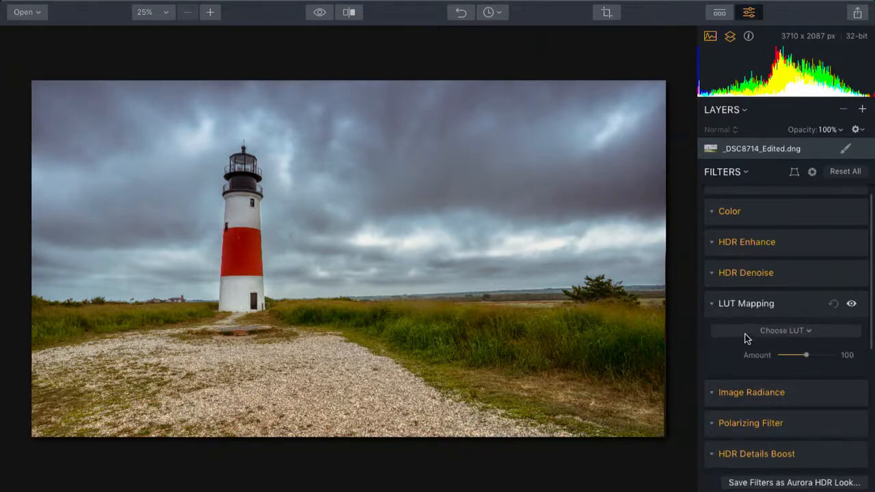
click(785, 331)
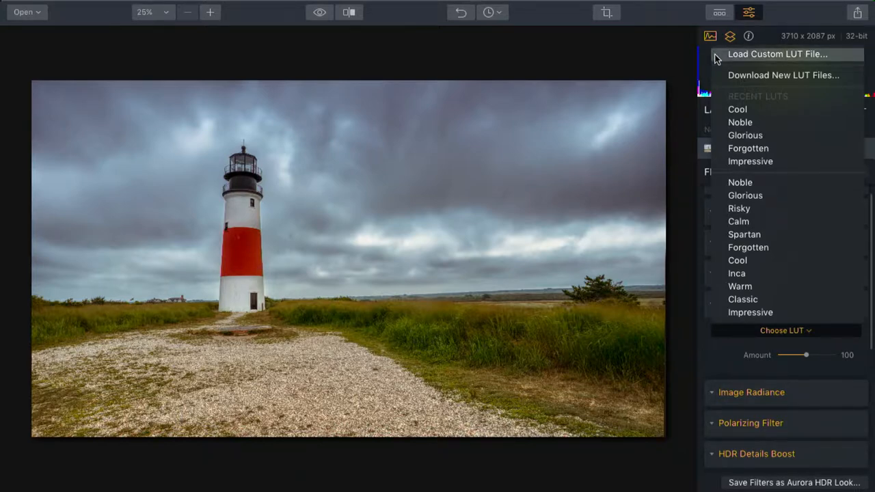
Step: Preview the Noble, Risky, Calm, Forgotten, Inca, Warm and Impressive LUT looks on the photo
click(741, 182)
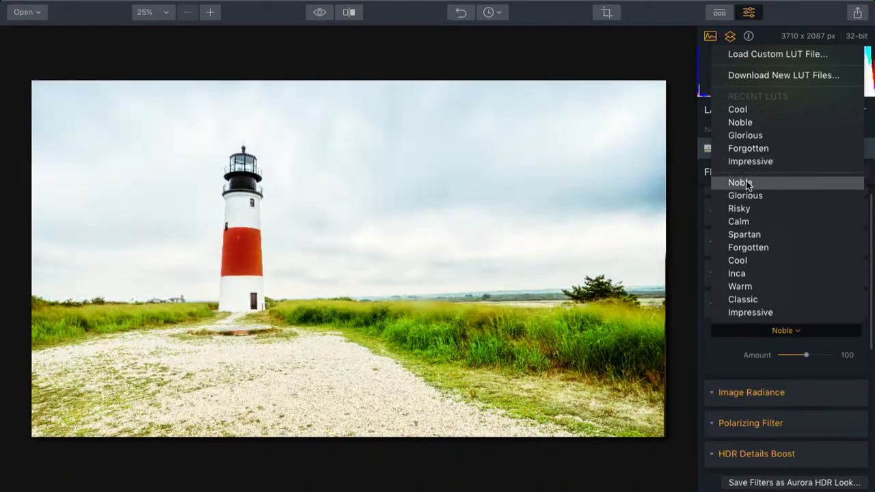
click(738, 208)
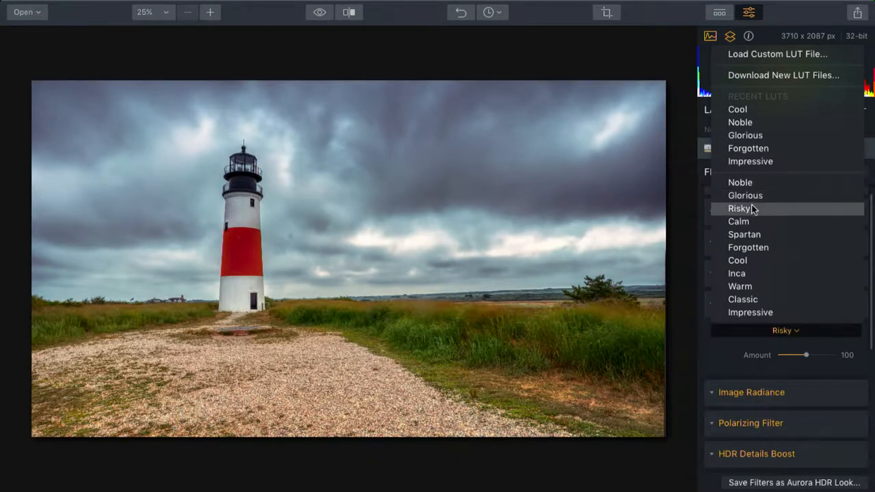
click(739, 222)
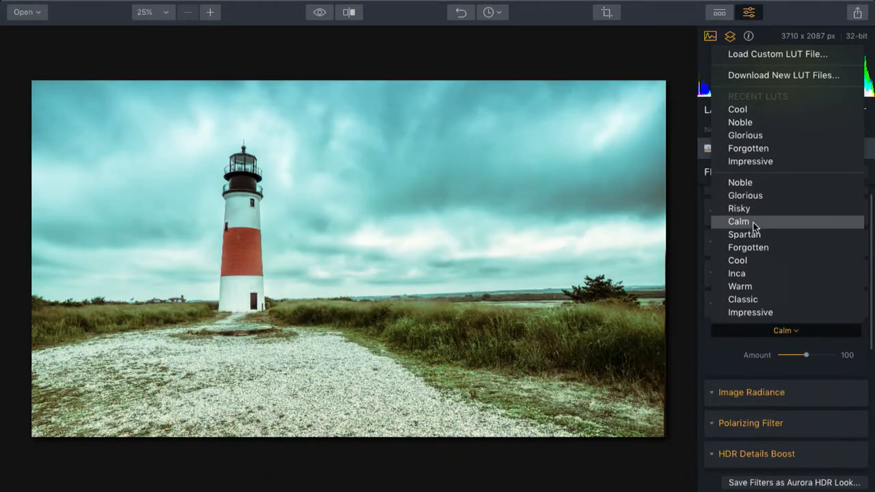
click(749, 248)
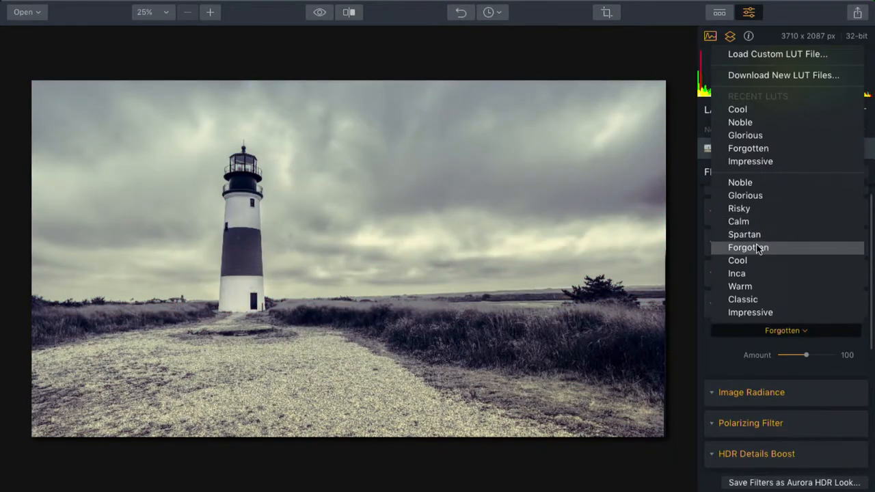
click(737, 274)
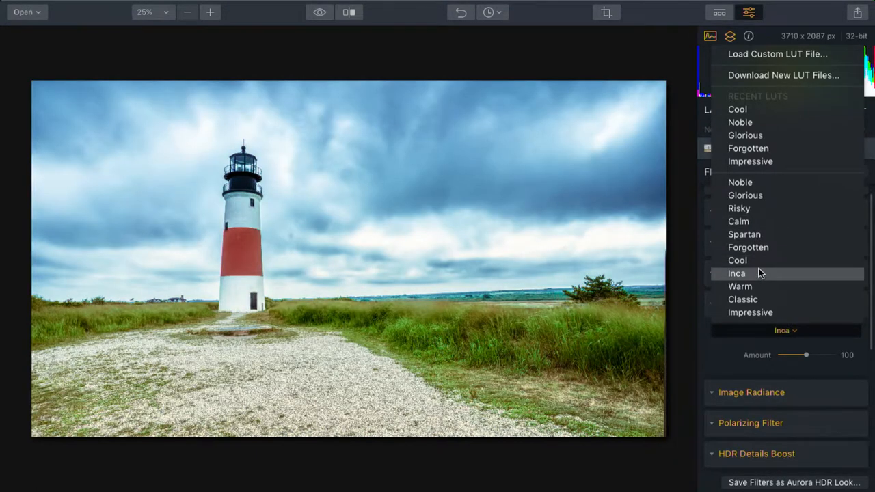
click(741, 287)
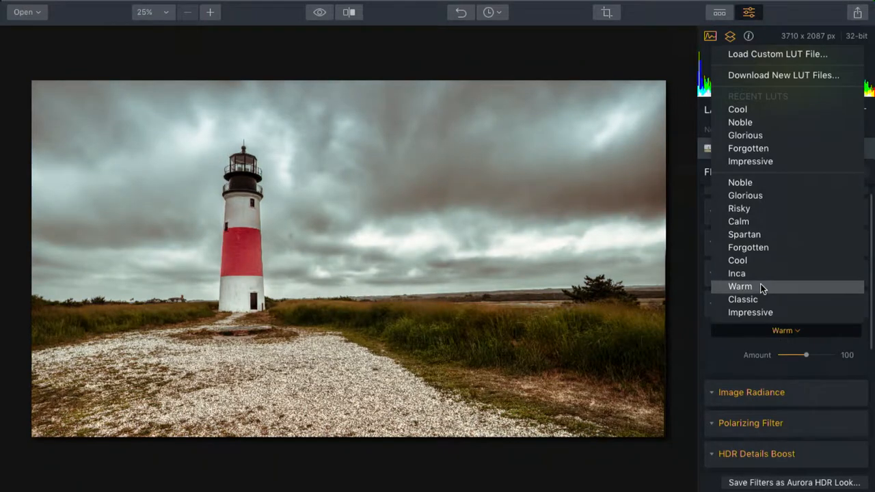
click(749, 312)
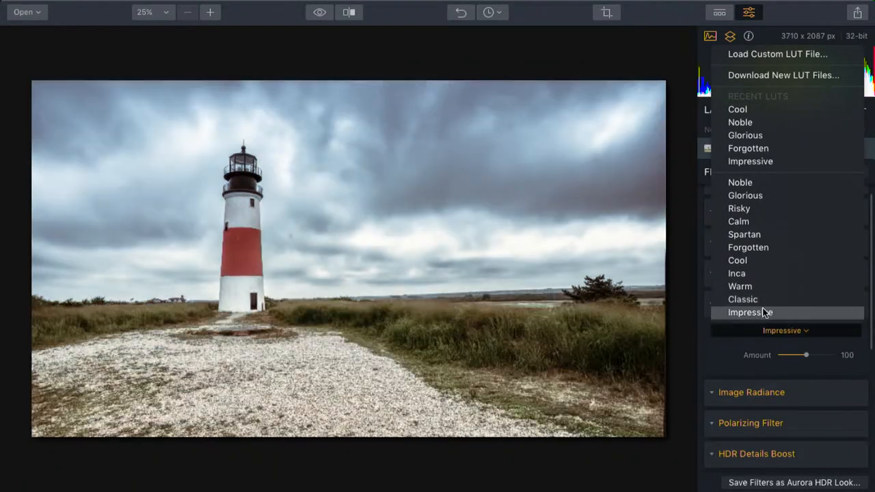
Step: Compare Glorious against Calm and Noble, then settle on the Glorious LUT at full strength
click(745, 195)
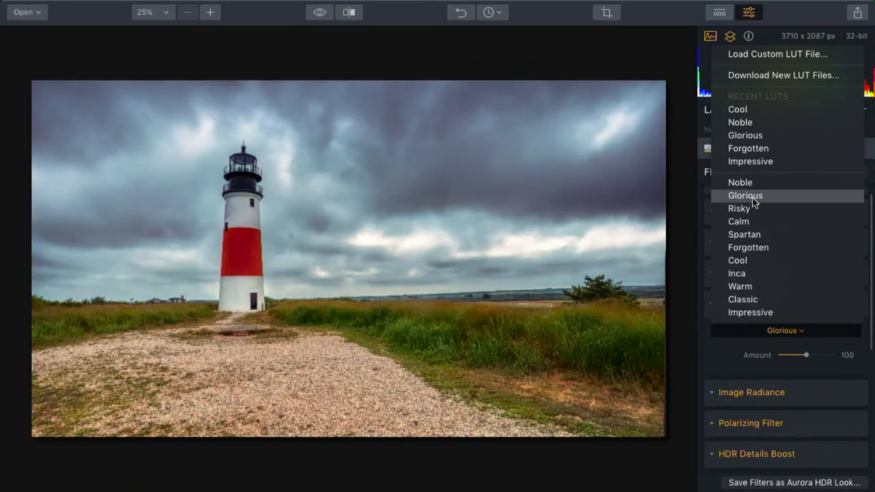
click(745, 194)
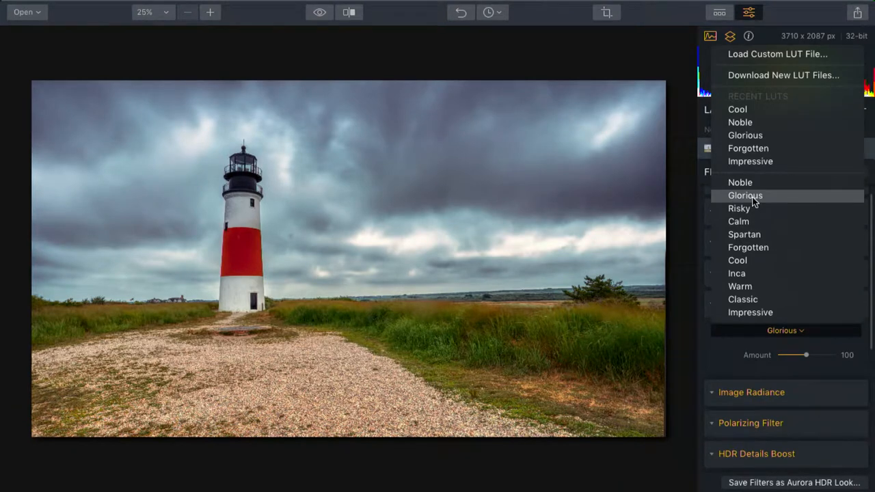
click(738, 222)
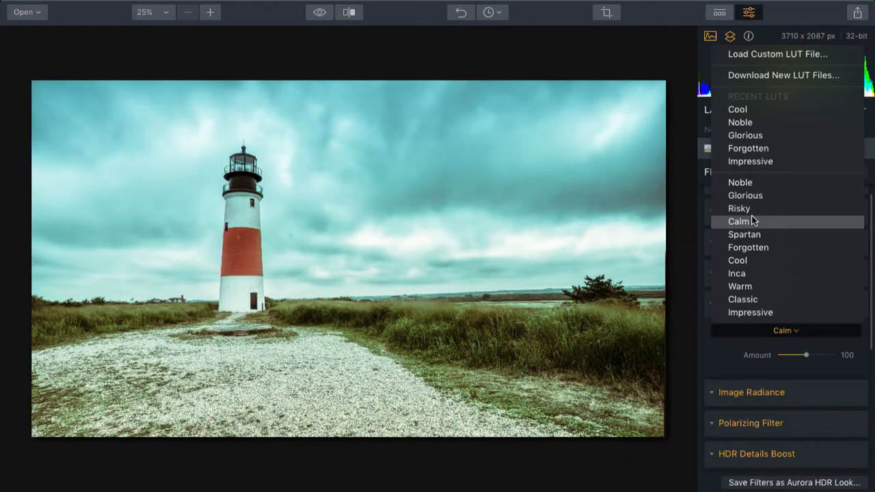
click(740, 182)
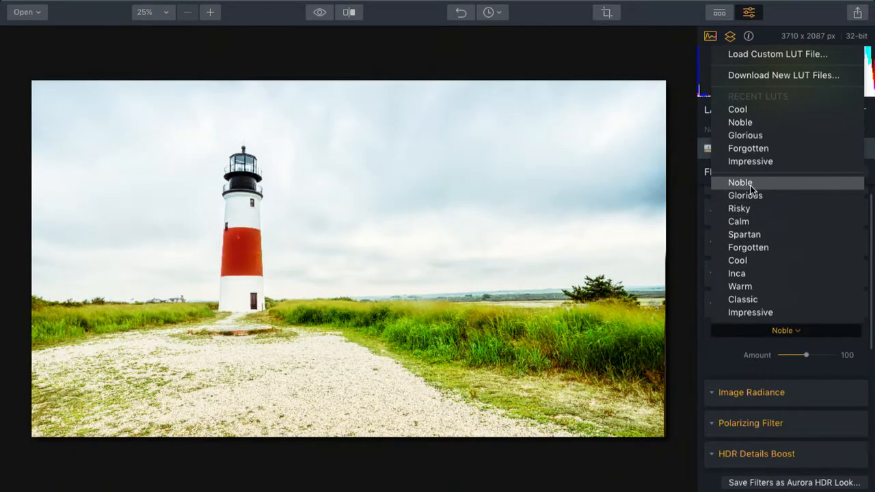
click(745, 195)
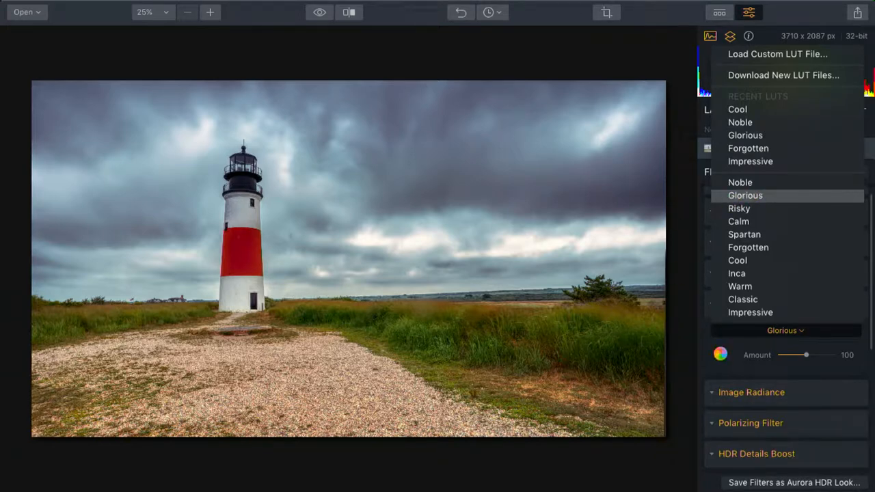
click(746, 194)
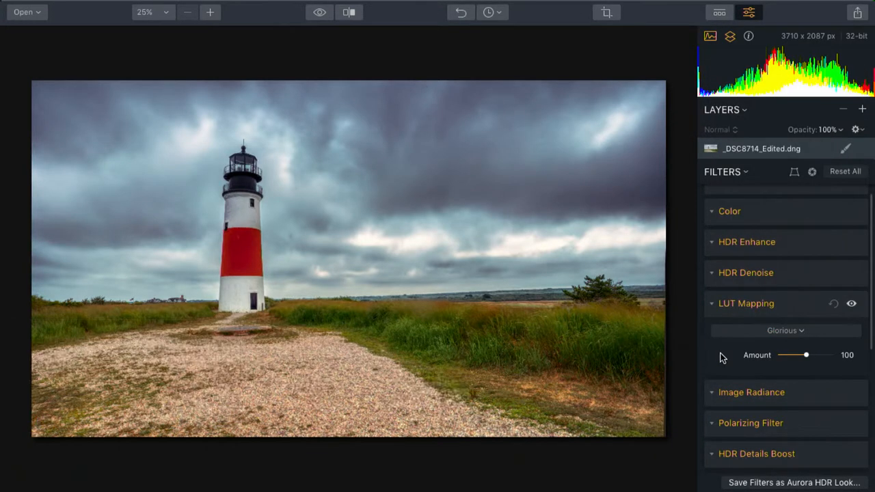
Step: Reduce the LUT Mapping amount from 100 to 40
drag(826, 356, 803, 355)
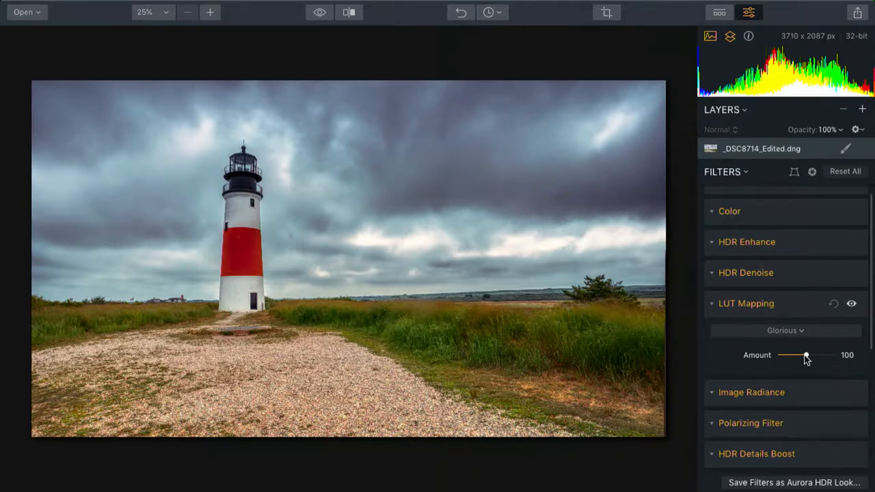
drag(805, 355, 787, 356)
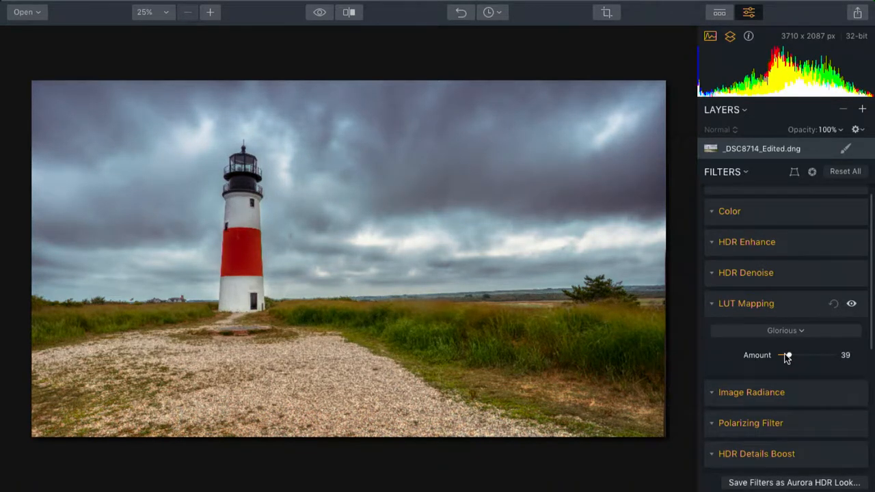
drag(786, 355, 787, 355)
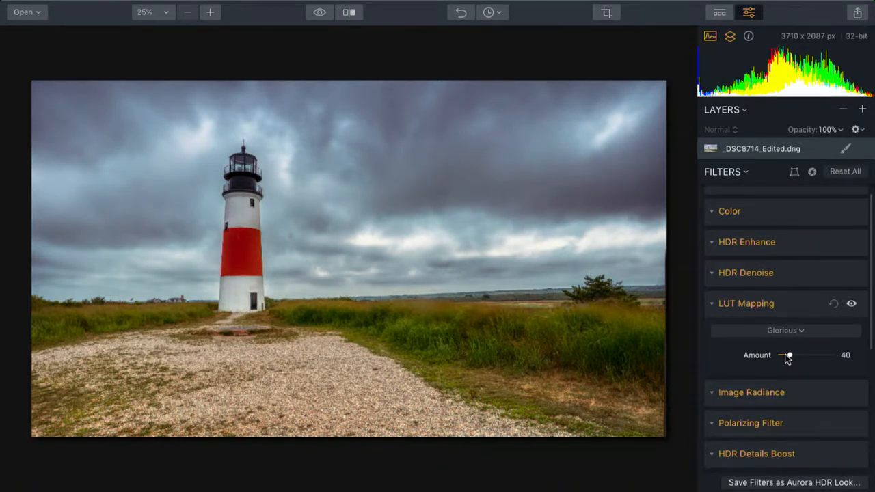
Step: Toggle the LUT effect off and on to compare, then collapse the LUT Mapping filter
click(850, 304)
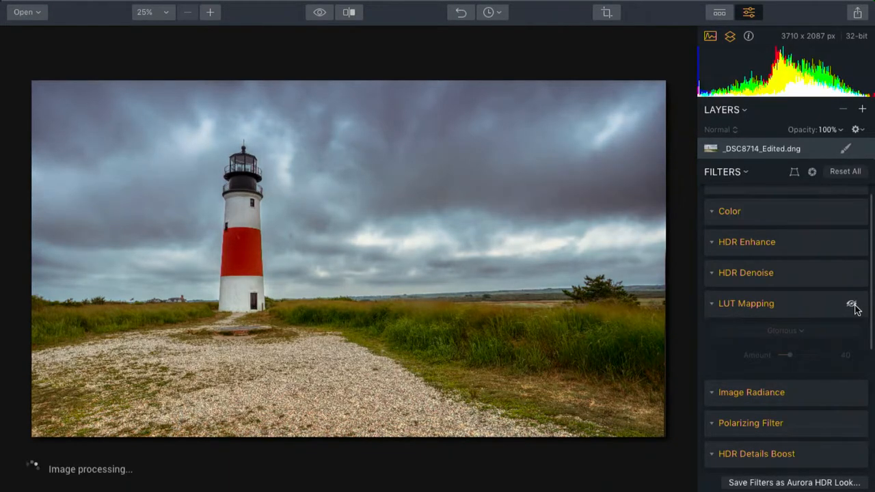
click(854, 304)
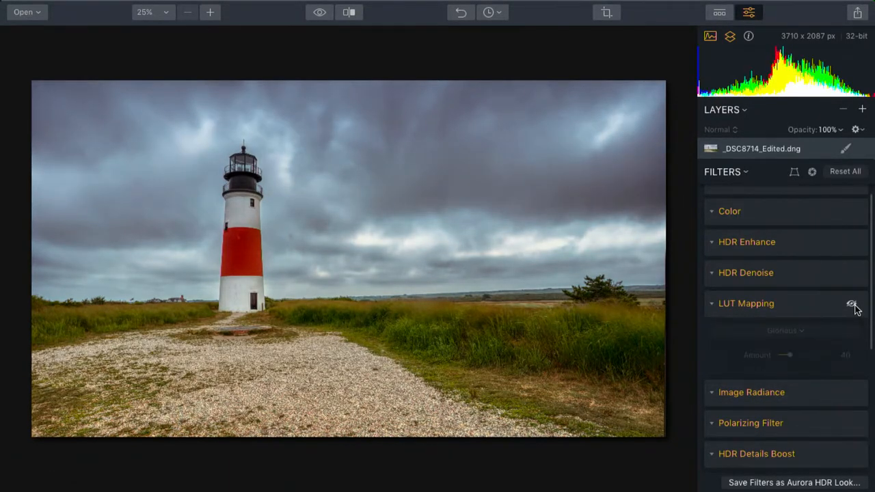
click(850, 303)
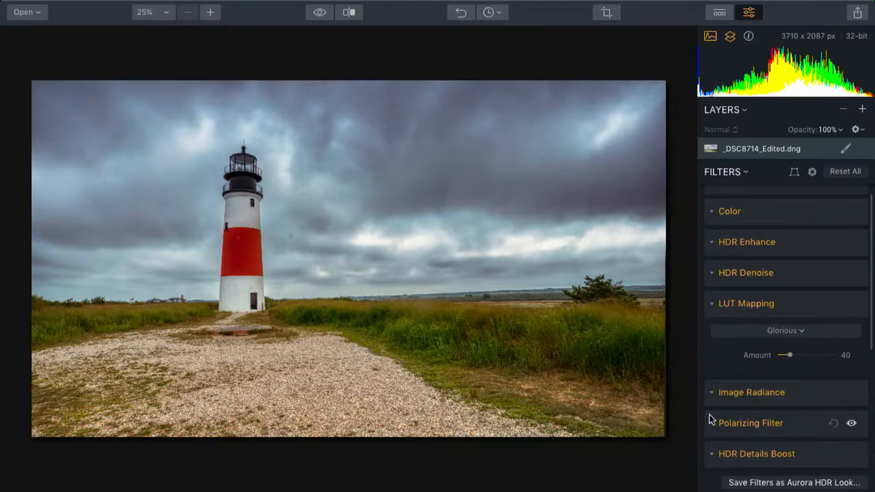
click(711, 303)
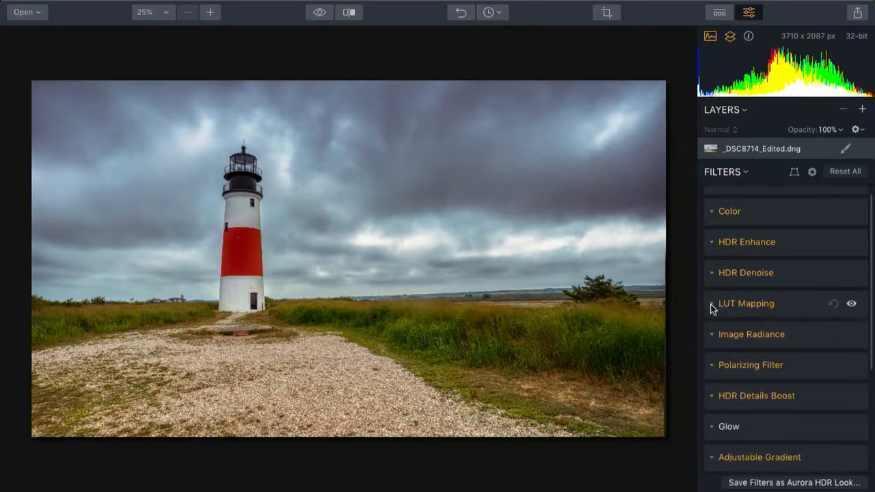
Step: Expand the Glow filter and raise its amount to 64 and smoothness to 99
scroll(down, 3)
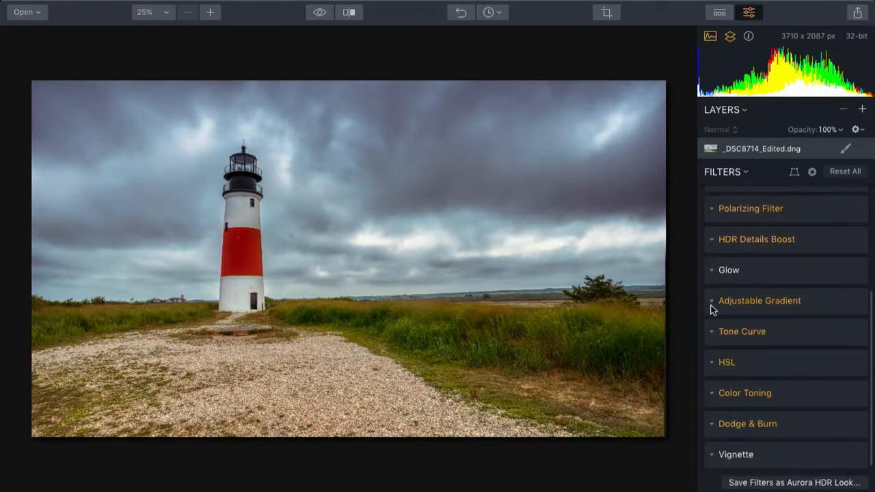
click(728, 271)
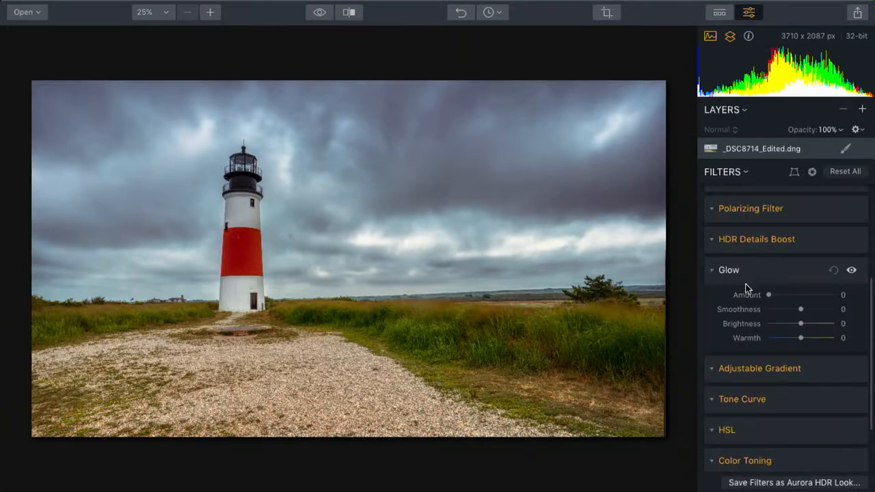
drag(769, 296, 800, 295)
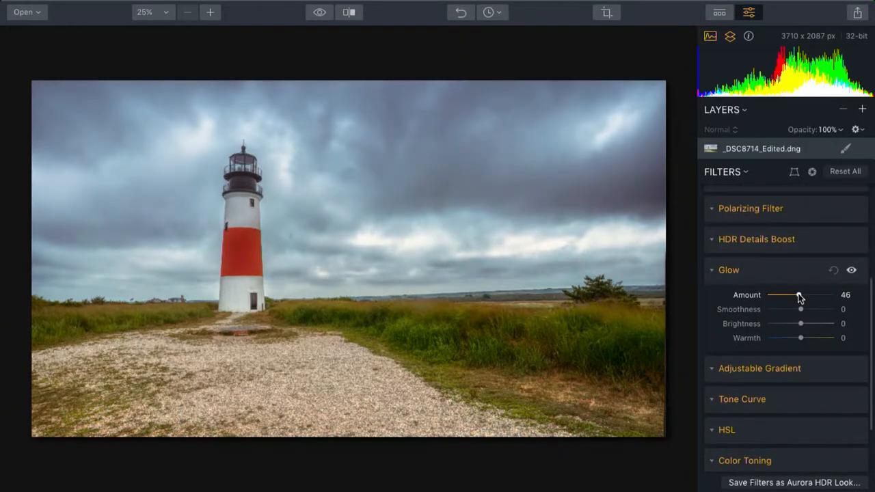
drag(800, 295, 812, 295)
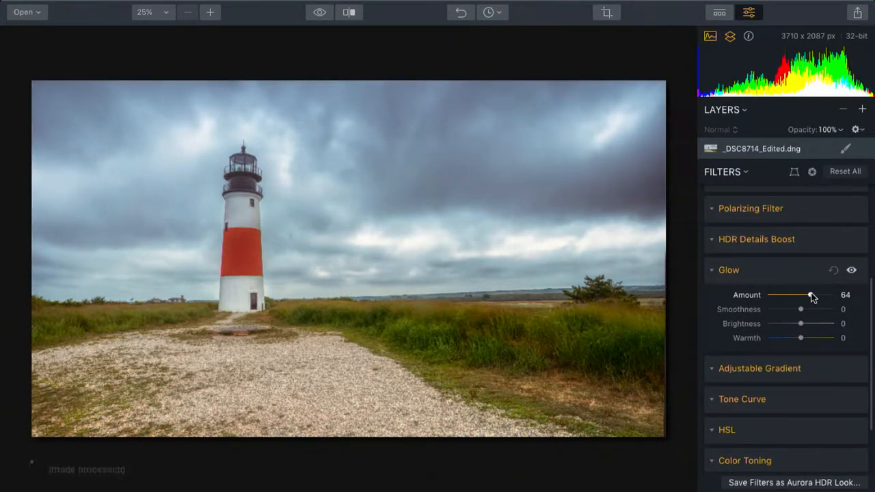
drag(801, 309, 832, 309)
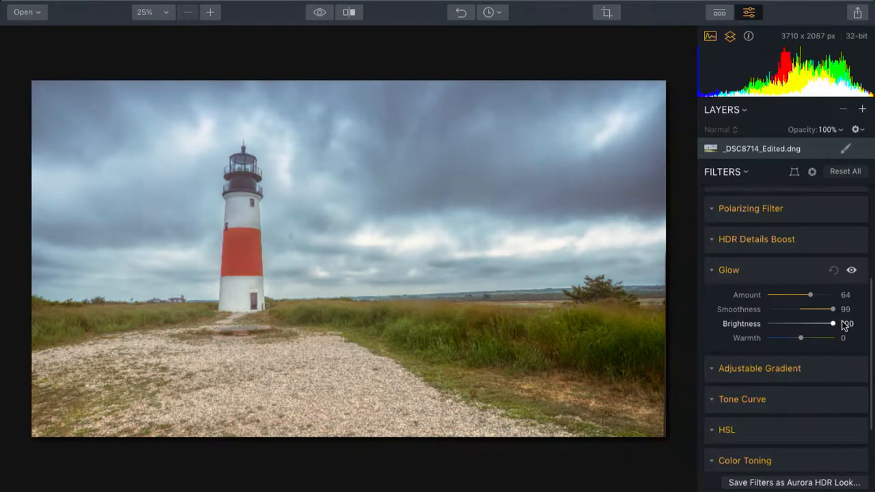
Step: Push Glow brightness to 100, then pull it slightly negative to -14
drag(831, 322, 840, 323)
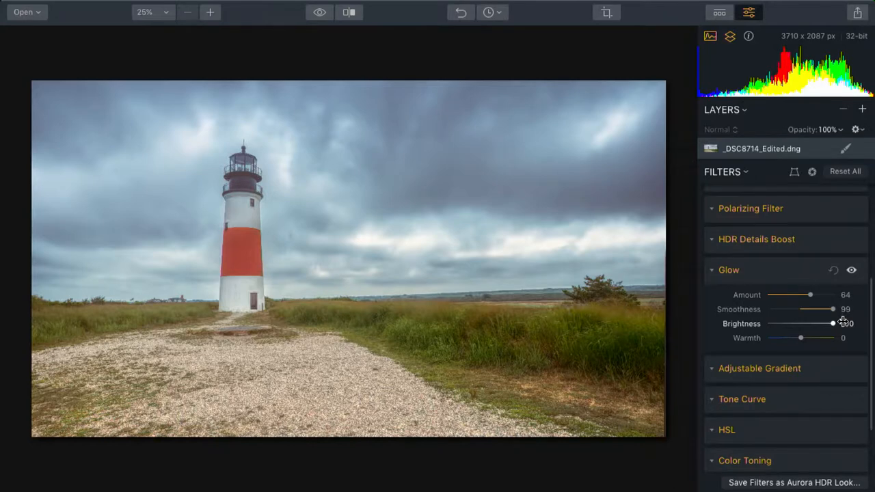
drag(827, 322, 832, 322)
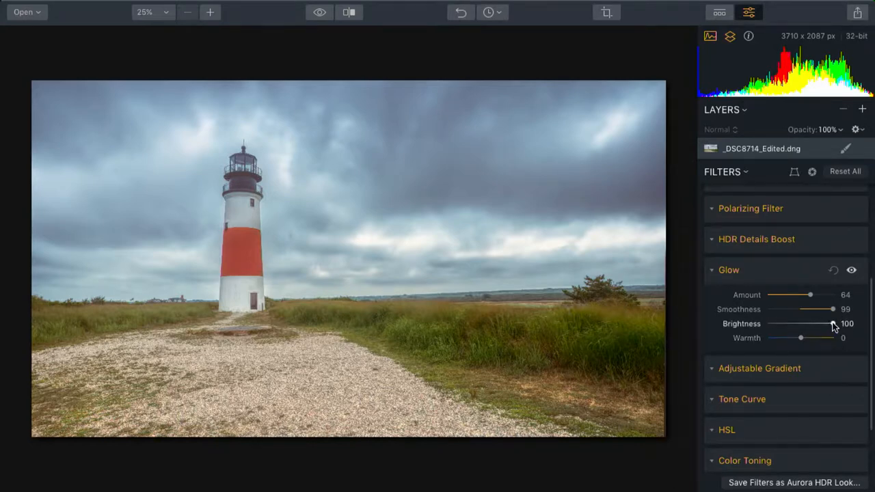
drag(831, 323, 796, 322)
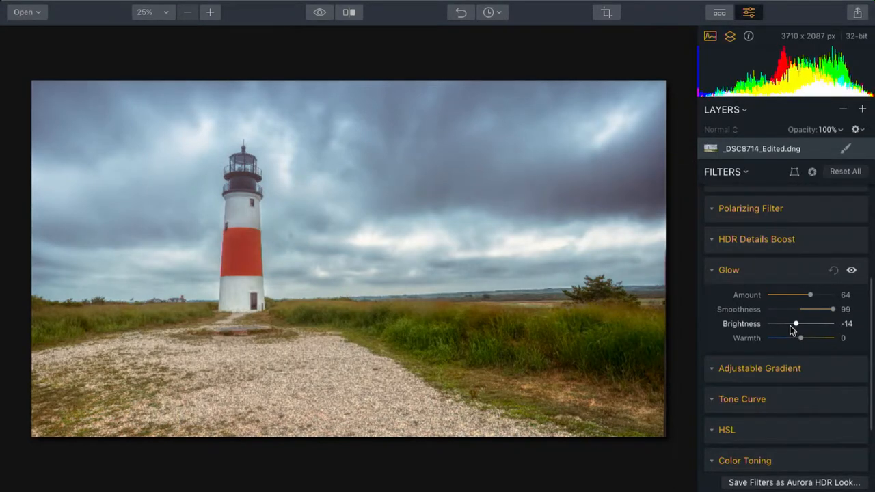
Step: Set Glow brightness -20, amount 25, smoothness -38 and warmth -36
drag(795, 323, 793, 323)
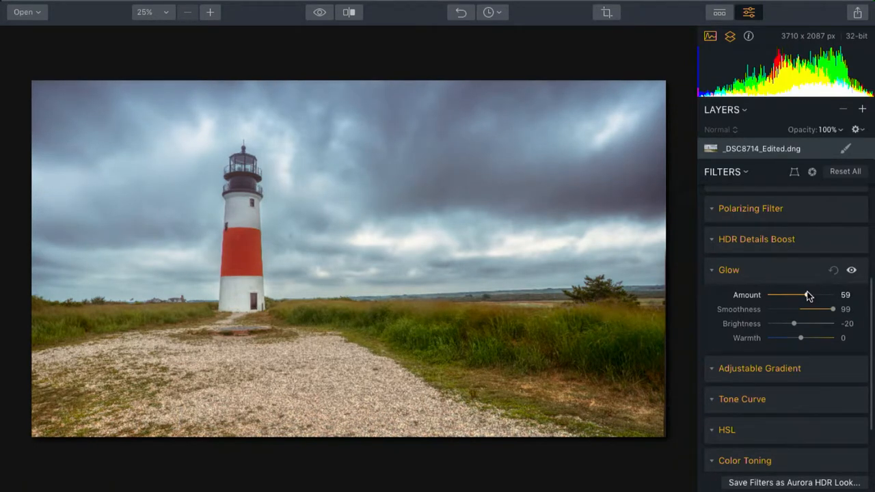
drag(813, 295, 785, 295)
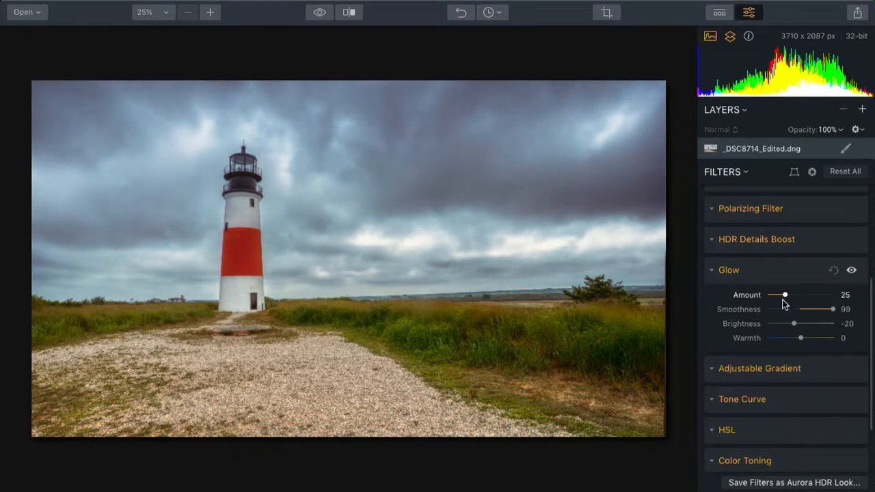
drag(831, 309, 784, 309)
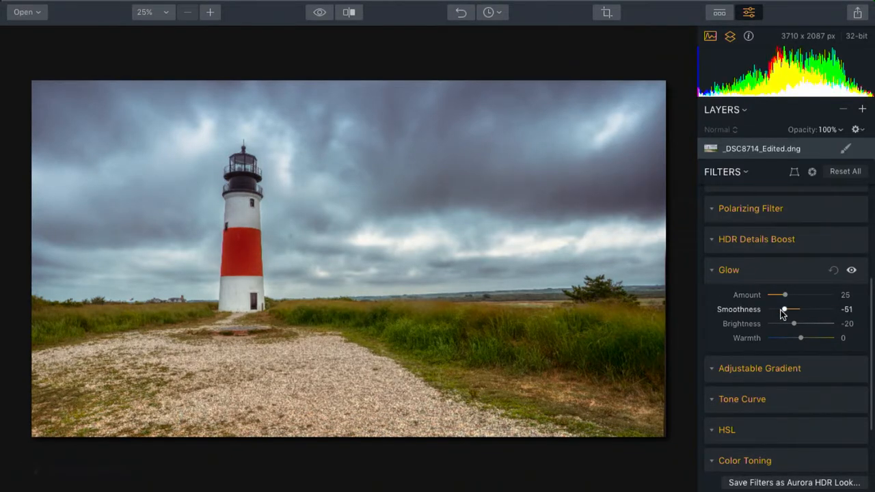
drag(784, 309, 788, 309)
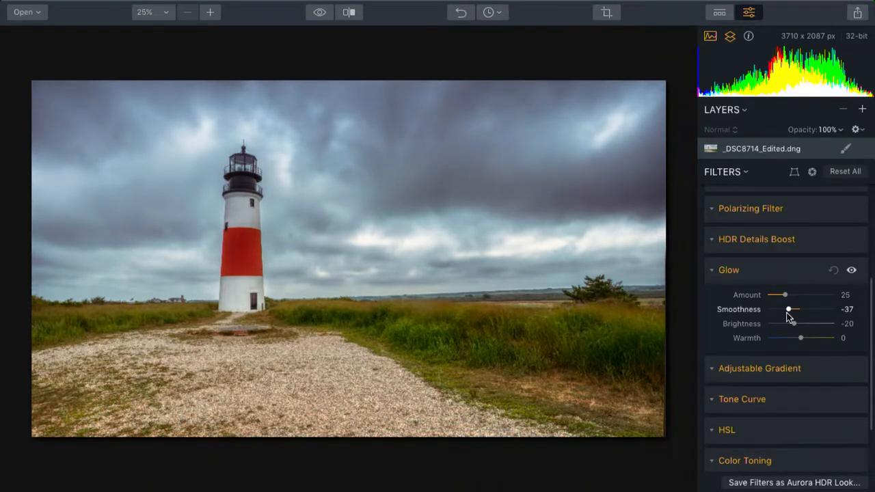
drag(790, 309, 787, 309)
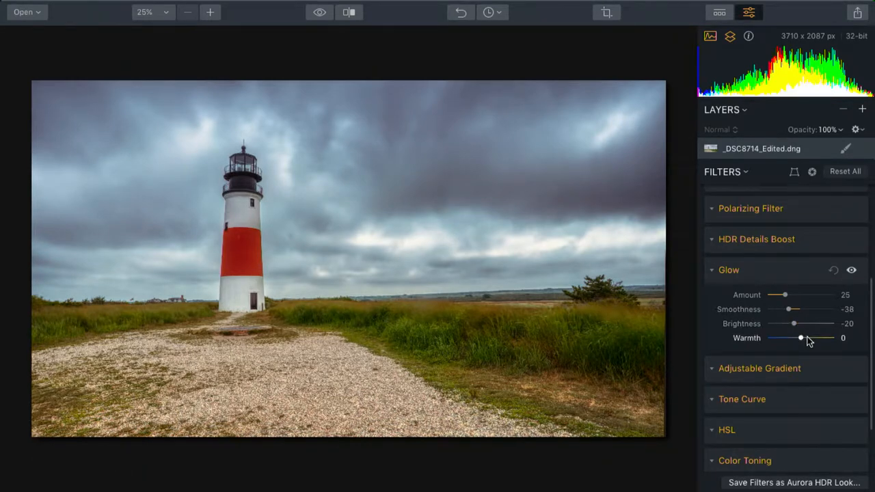
drag(801, 338, 789, 338)
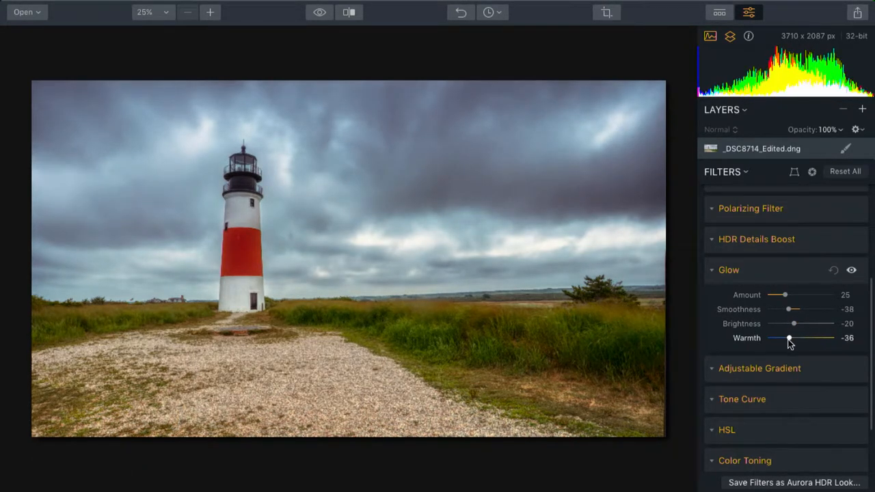
Step: Compare the photo with Glow hidden and shown, then reduce Glow amount to 20
click(853, 271)
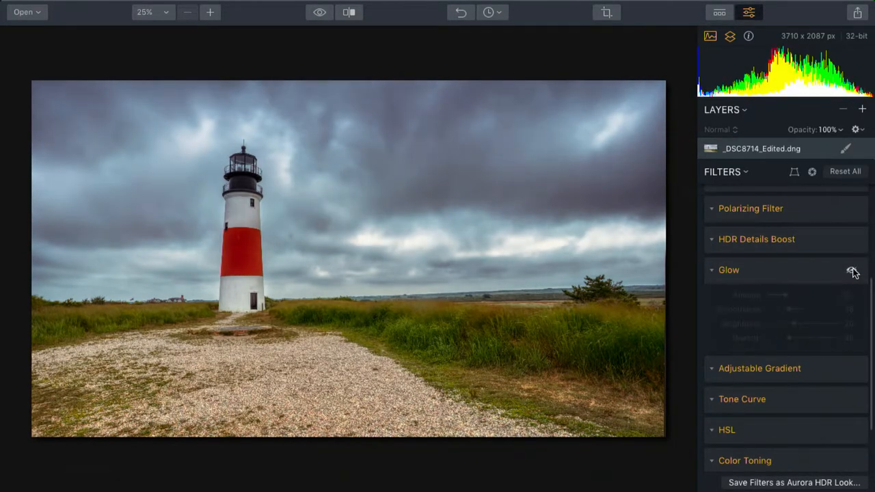
click(850, 271)
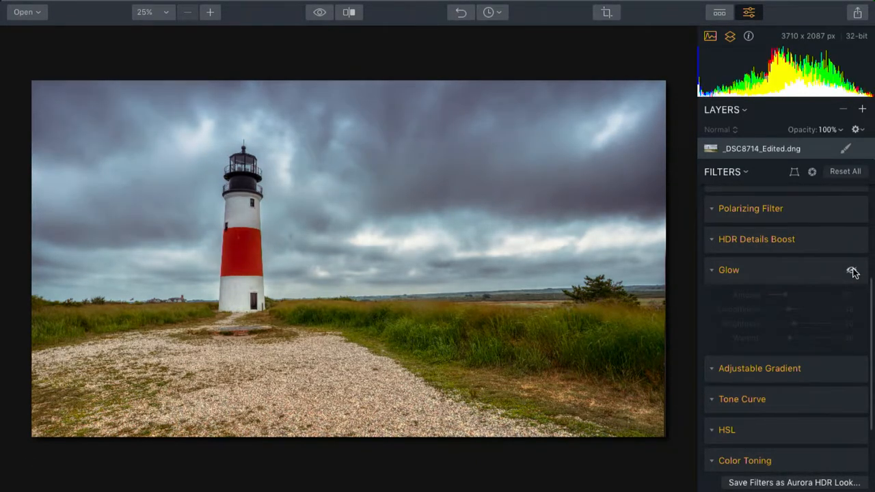
click(851, 271)
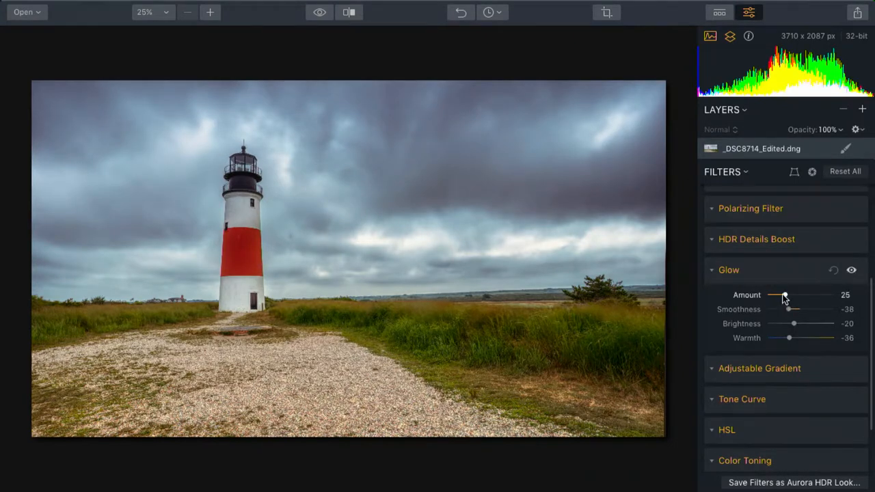
drag(785, 296, 776, 295)
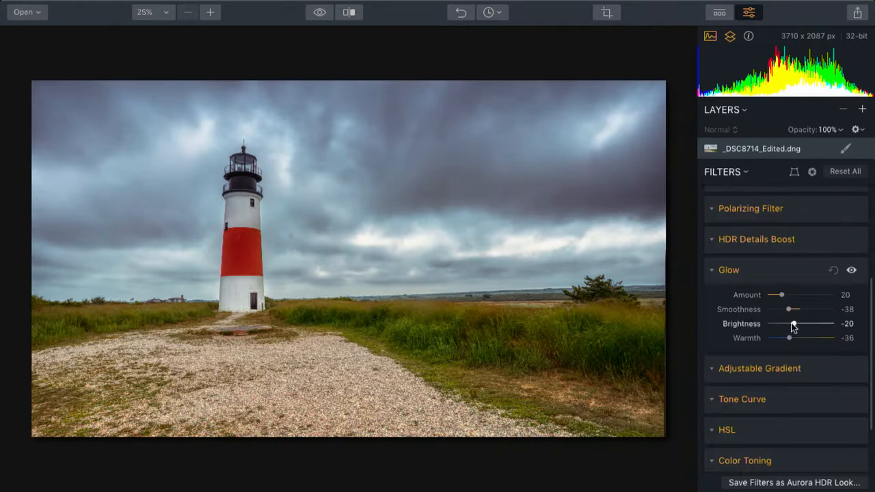
Step: Swing Glow brightness up to 100 and settle it at -92, then collapse the Glow filter
drag(792, 323, 833, 323)
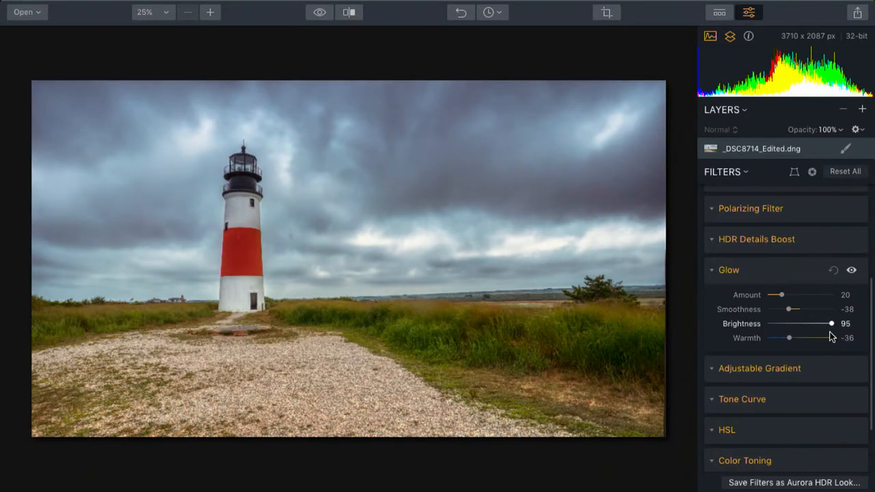
drag(831, 323, 834, 323)
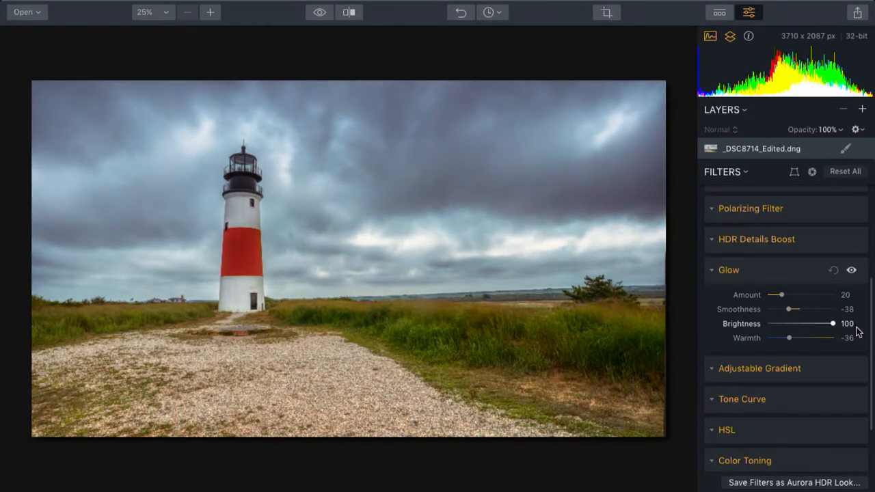
drag(832, 323, 772, 323)
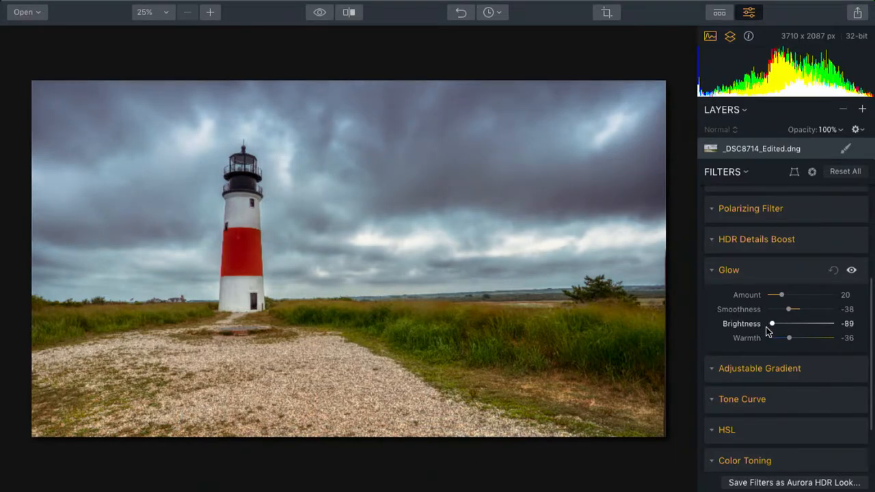
drag(771, 323, 771, 323)
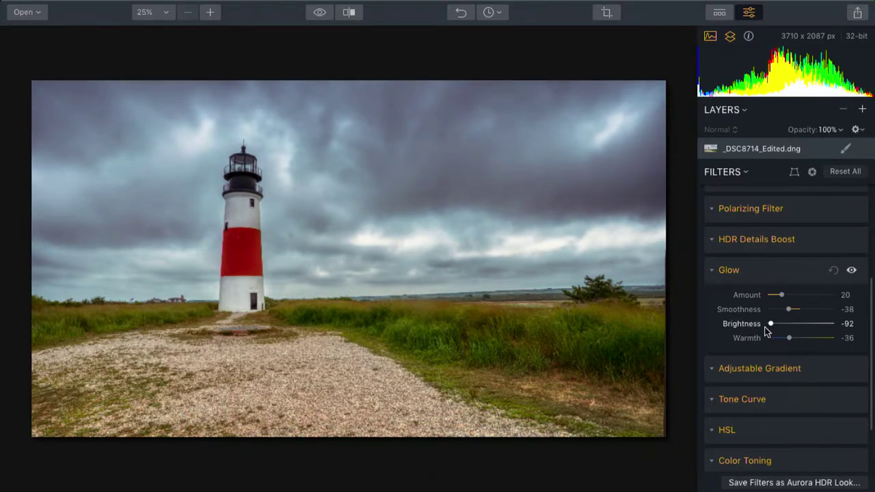
click(710, 271)
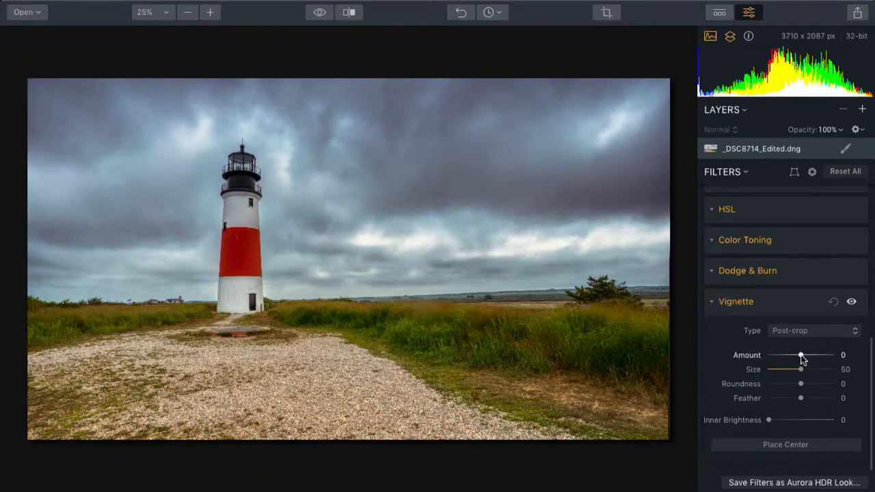
Step: Set vignette amount -100 with a hard unfeathered edge and try roundness between rectangular and fully circular
drag(801, 356, 768, 356)
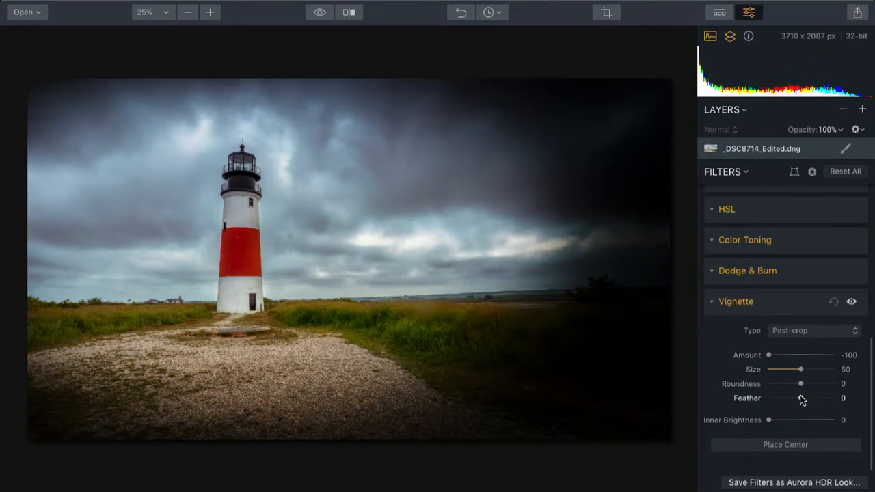
drag(802, 398, 787, 397)
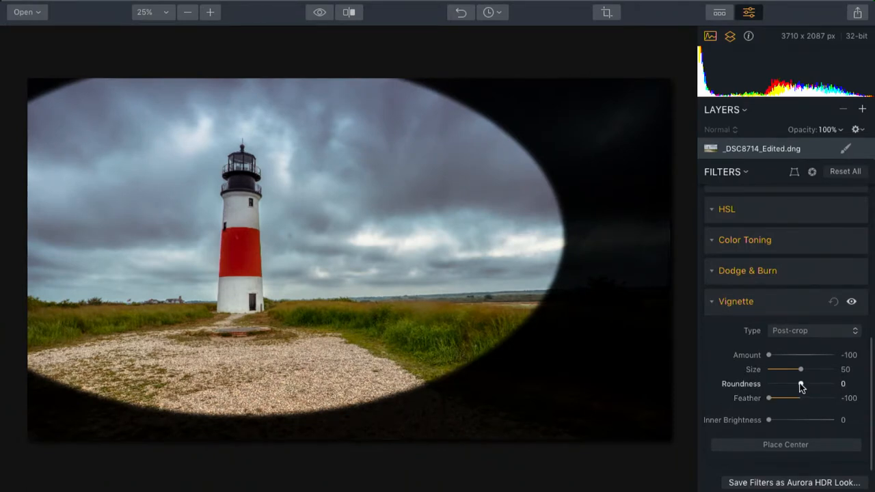
drag(801, 383, 772, 382)
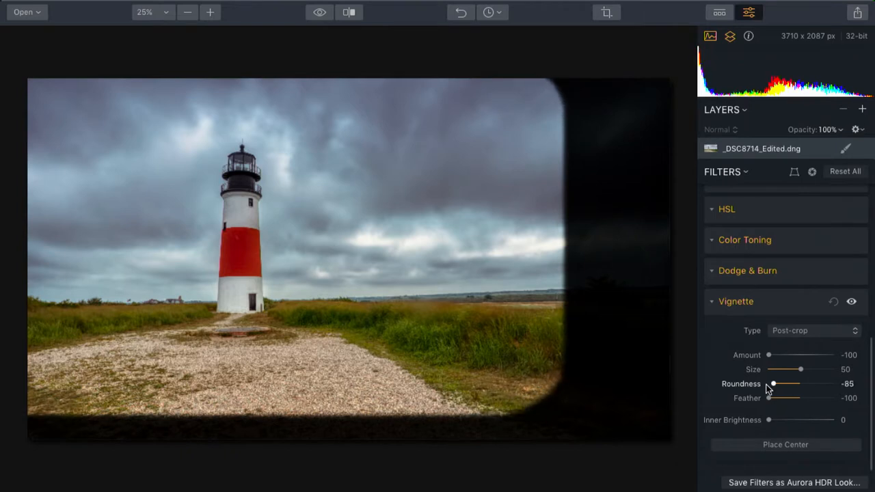
drag(772, 383, 832, 383)
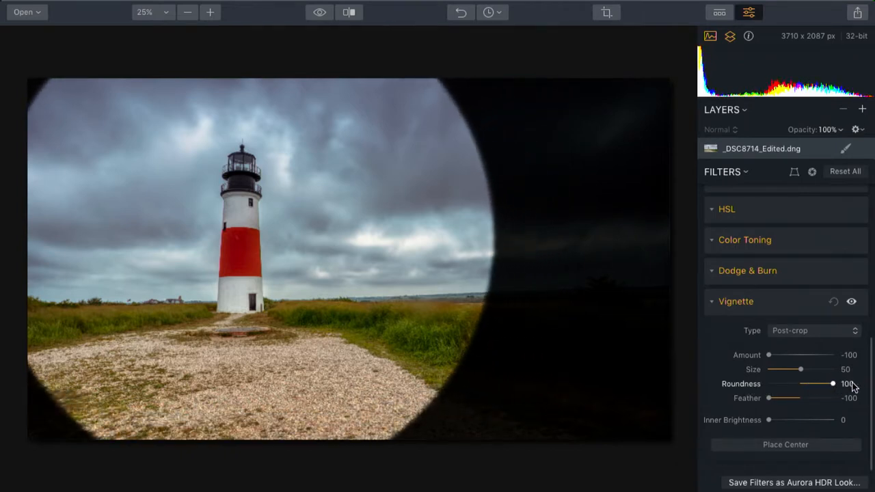
drag(831, 383, 782, 383)
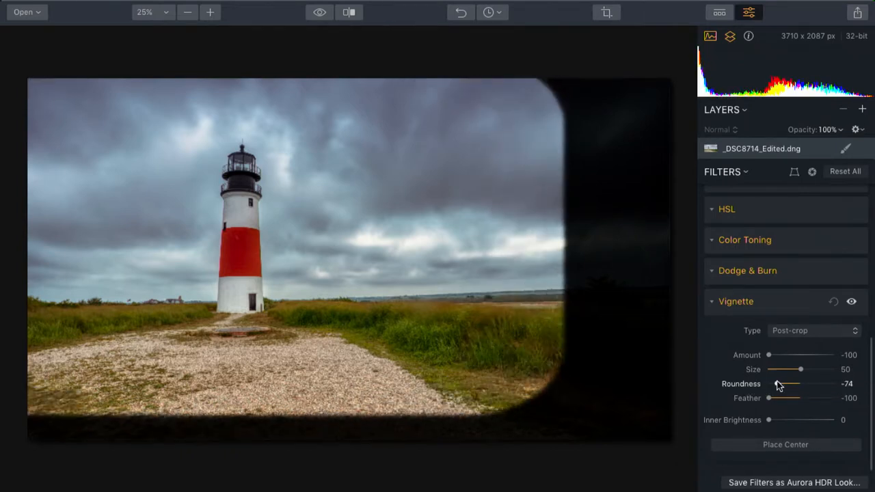
drag(785, 382, 832, 382)
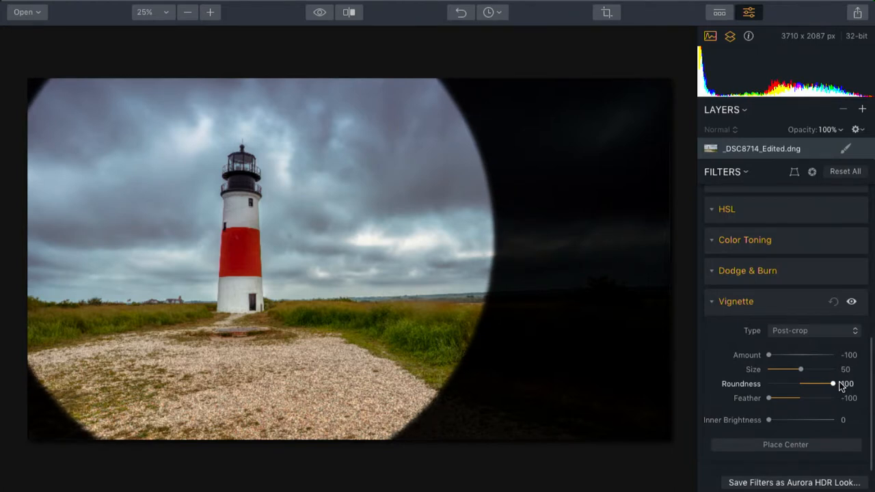
drag(812, 383, 834, 383)
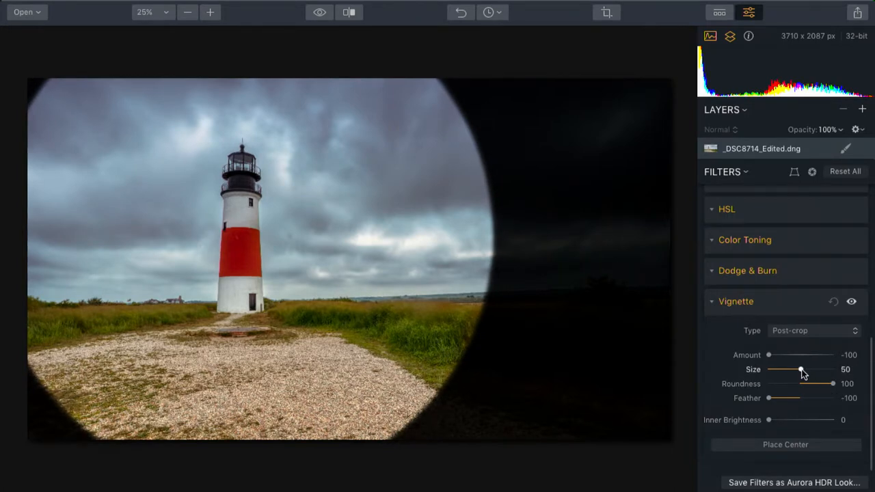
Step: Shrink the vignette to a small circle and settle its roundness at 80
drag(802, 369, 768, 370)
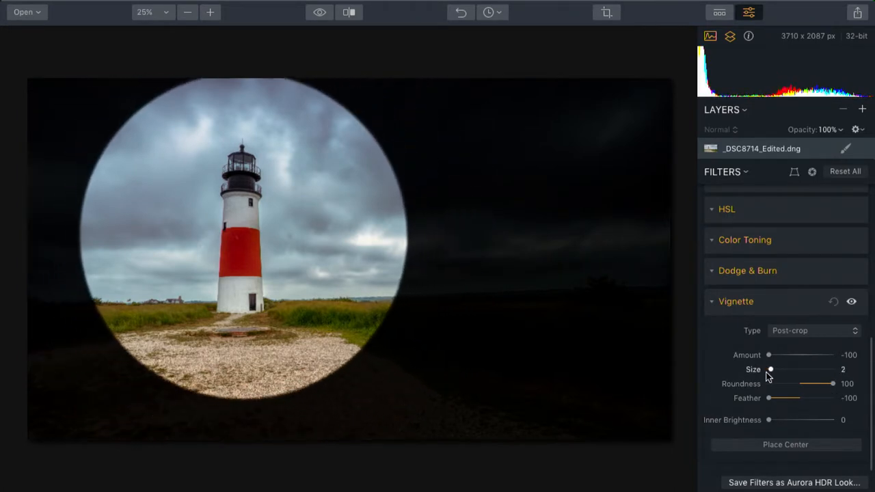
drag(770, 369, 768, 369)
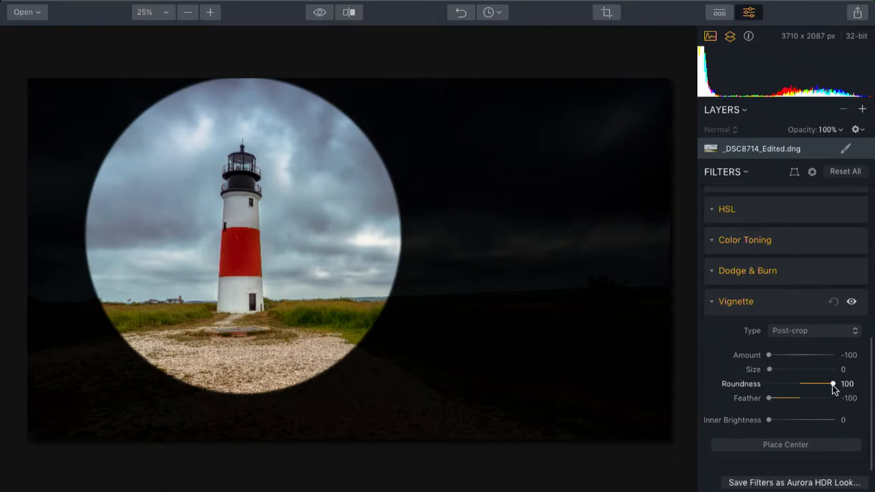
drag(831, 383, 800, 383)
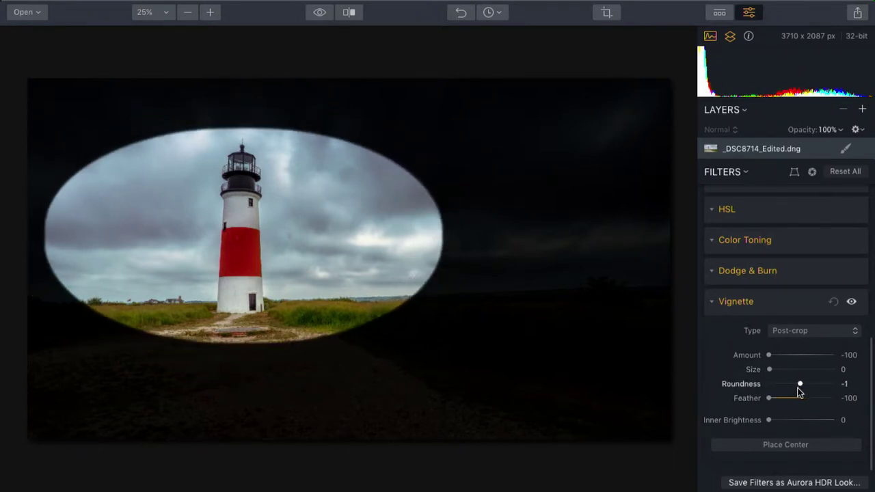
drag(800, 383, 821, 383)
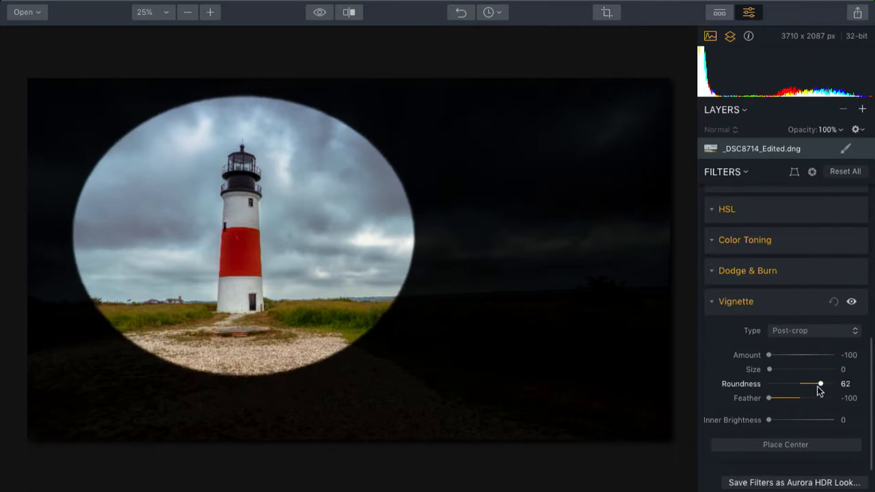
drag(820, 383, 825, 383)
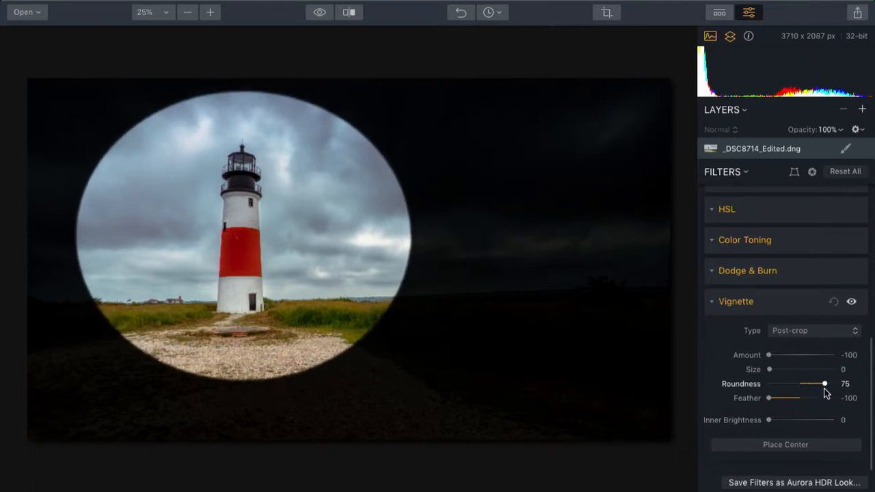
drag(823, 383, 831, 383)
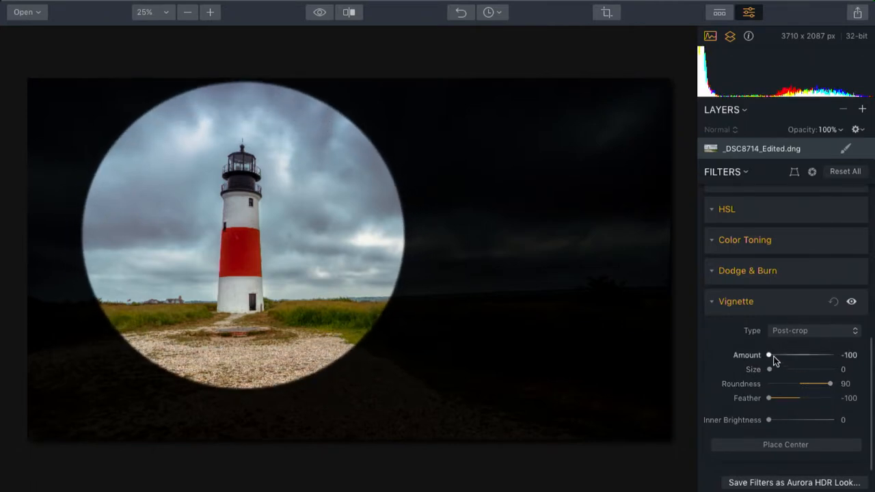
Step: Widen the vignette opening to size 23 and soften its edge with feather
drag(768, 369, 774, 369)
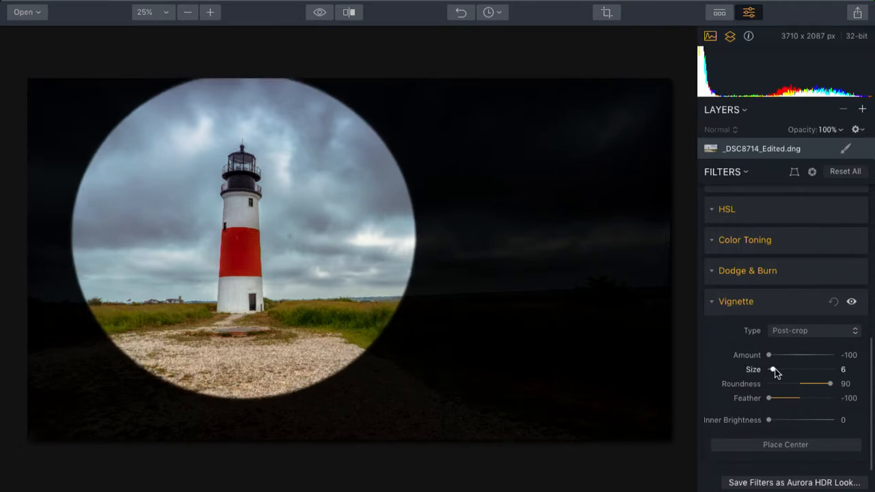
drag(773, 370, 785, 369)
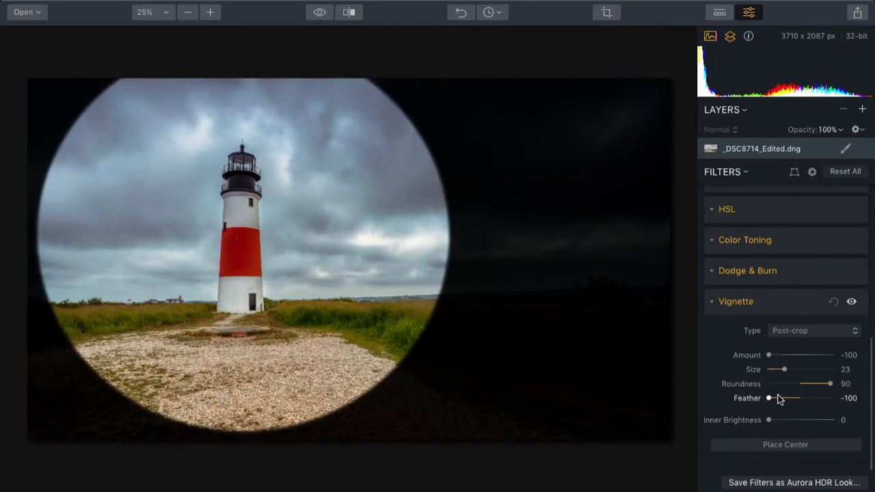
drag(769, 398, 832, 398)
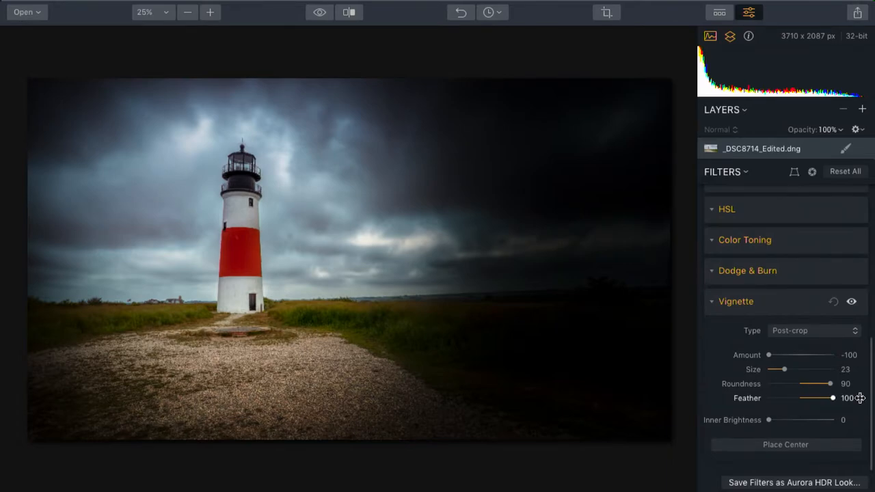
Step: Ease the vignette amount back and forth to a moderate -37 darkening
drag(768, 355, 775, 356)
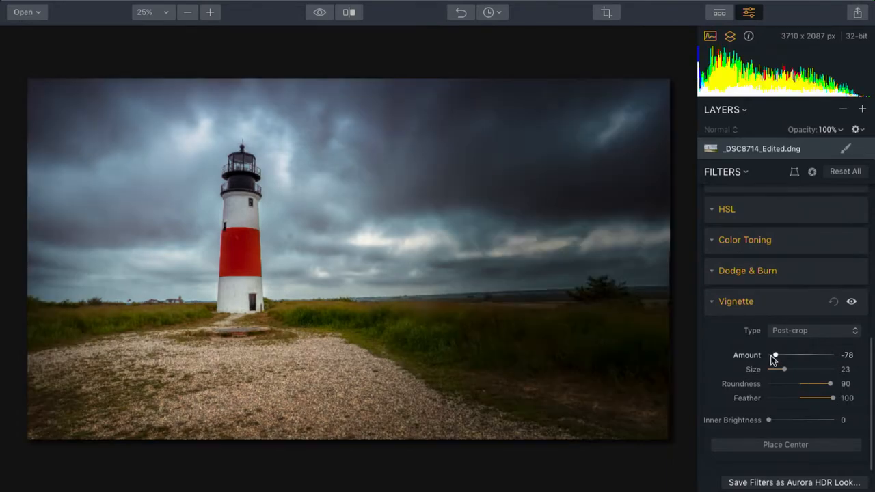
drag(774, 355, 785, 356)
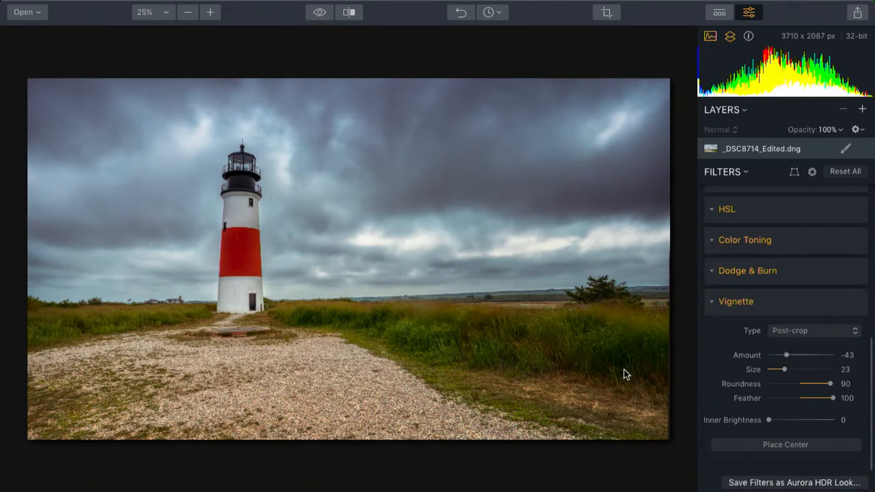
mouse_move(386, 269)
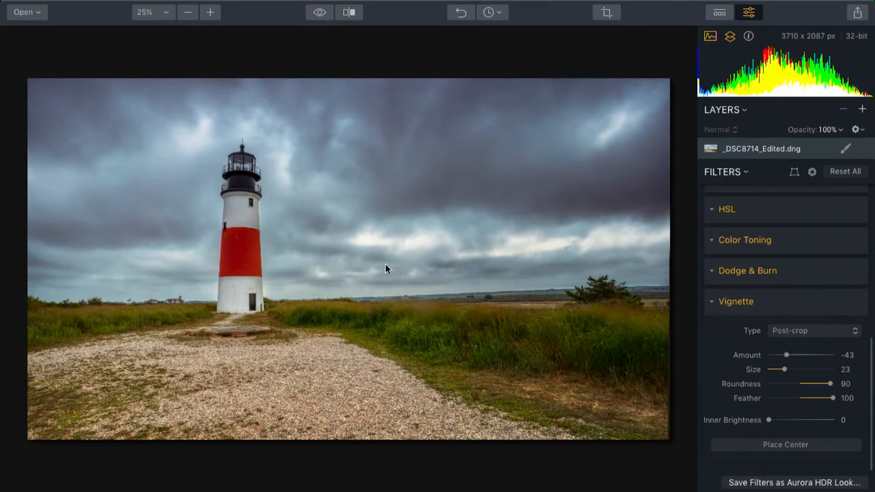
drag(786, 356, 771, 355)
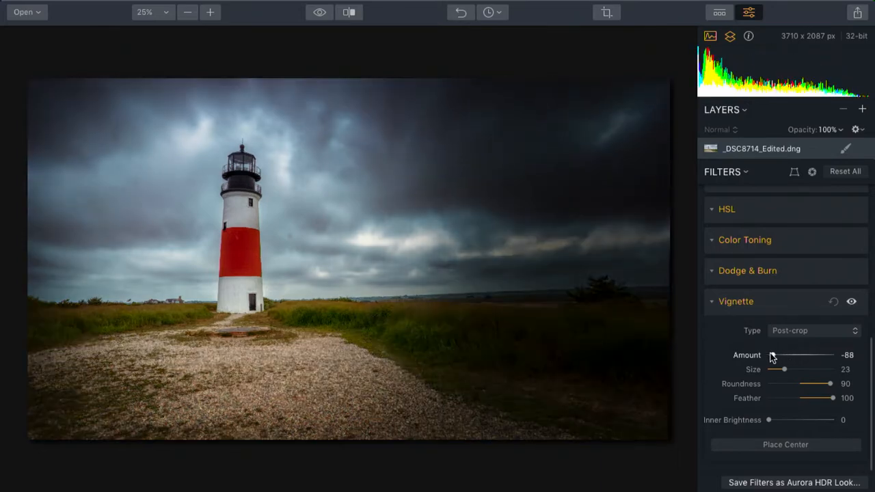
drag(771, 355, 782, 355)
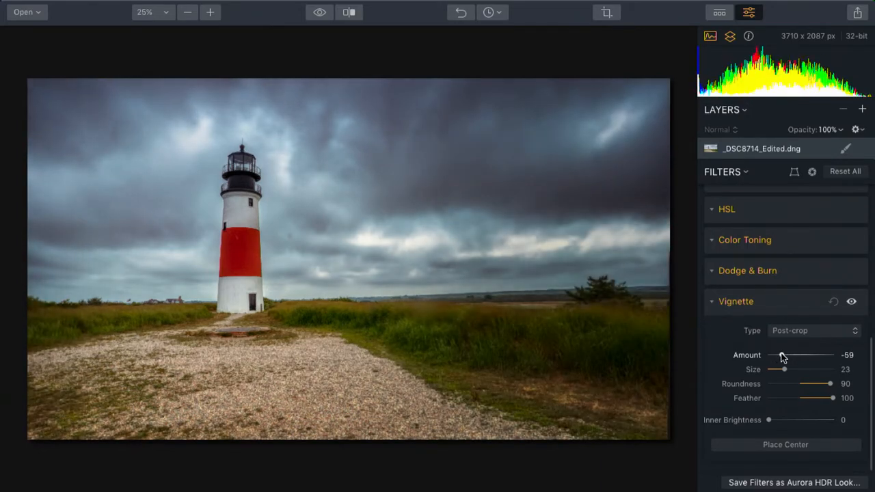
drag(781, 355, 790, 356)
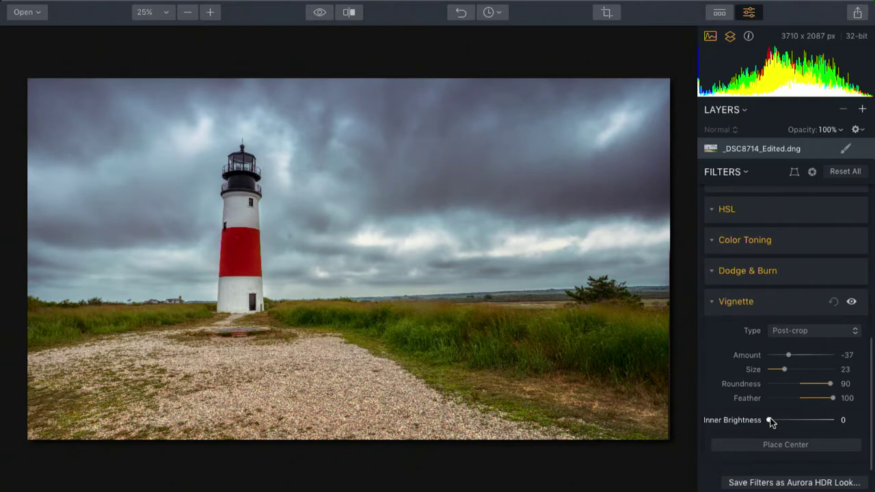
Step: Lift the vignette's inner brightness to 26
drag(771, 419, 807, 419)
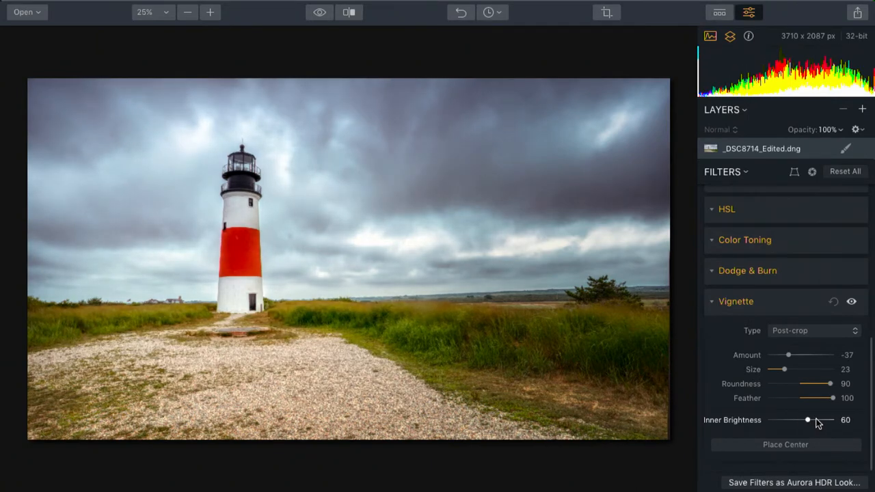
drag(806, 420, 788, 420)
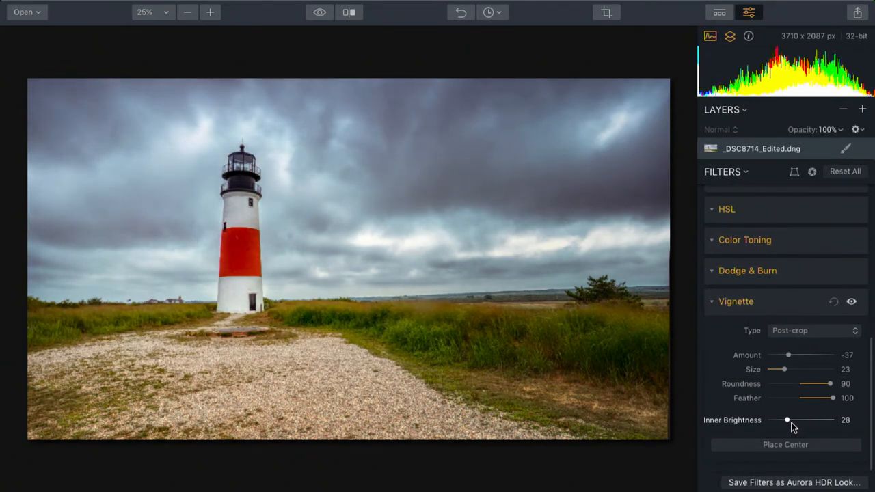
drag(787, 419, 785, 420)
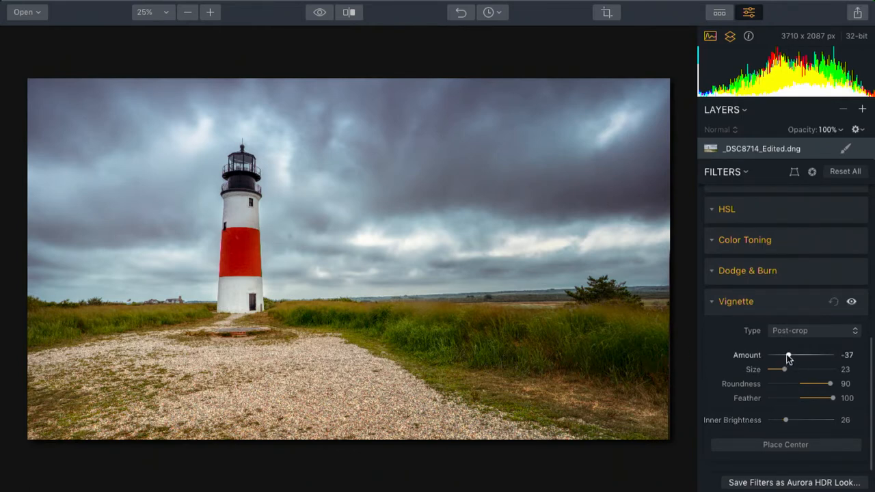
Step: Settle the vignette amount at -30 and recheck the inner brightness
drag(788, 355, 782, 355)
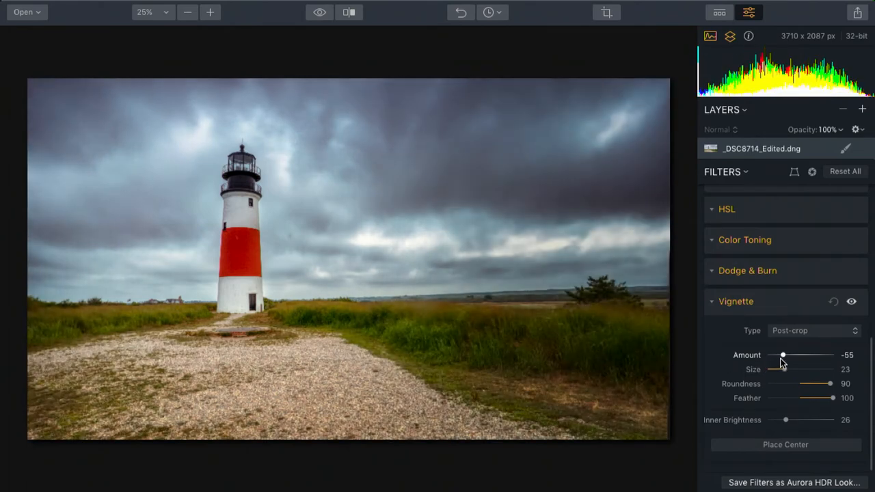
drag(782, 356, 792, 355)
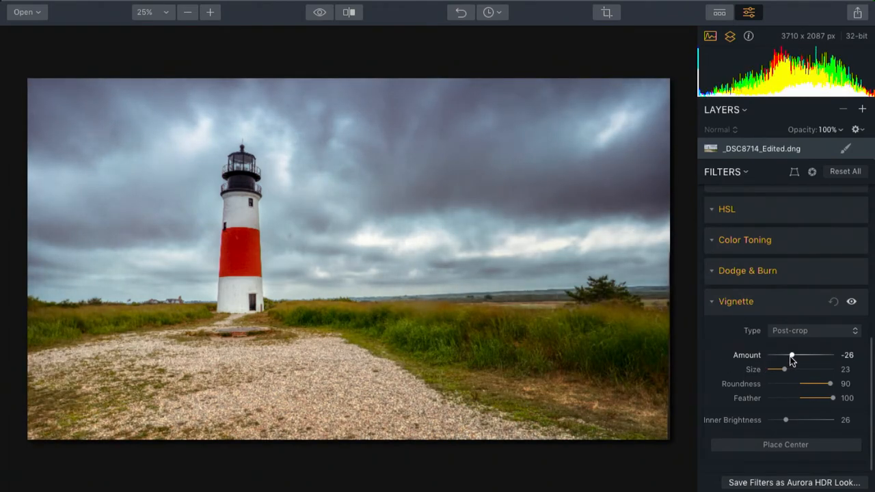
drag(791, 356, 788, 356)
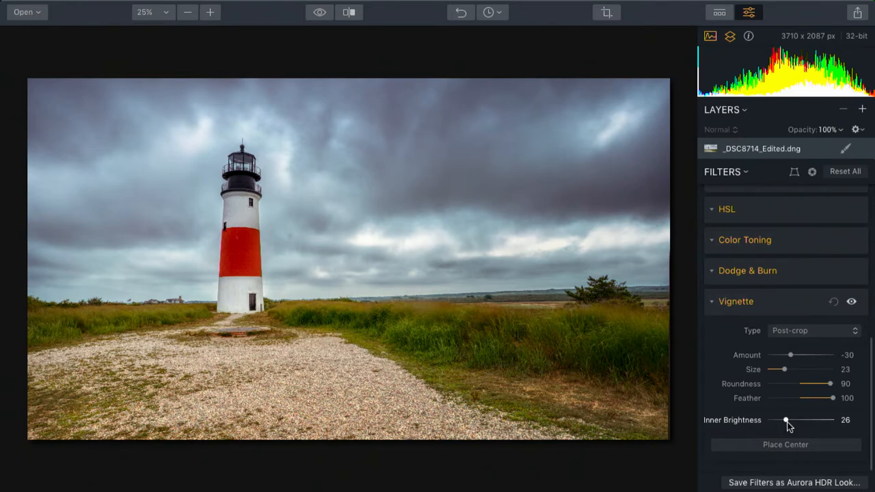
drag(785, 420, 782, 420)
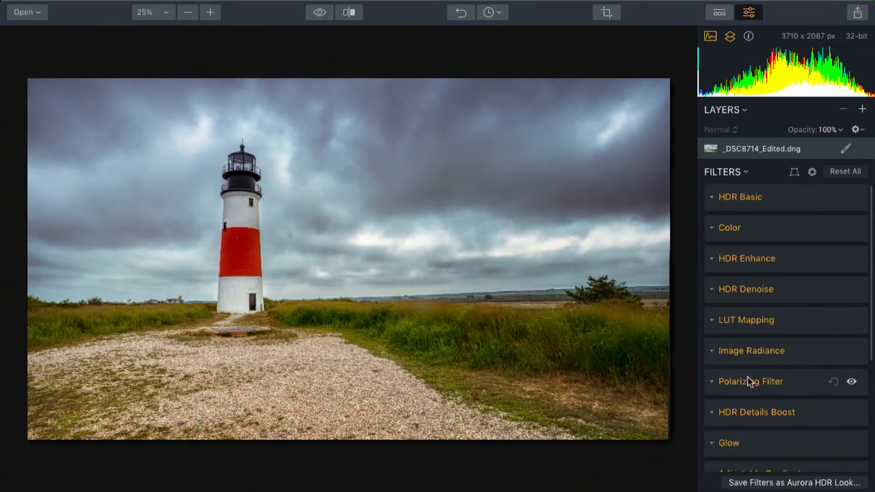
mouse_move(760, 350)
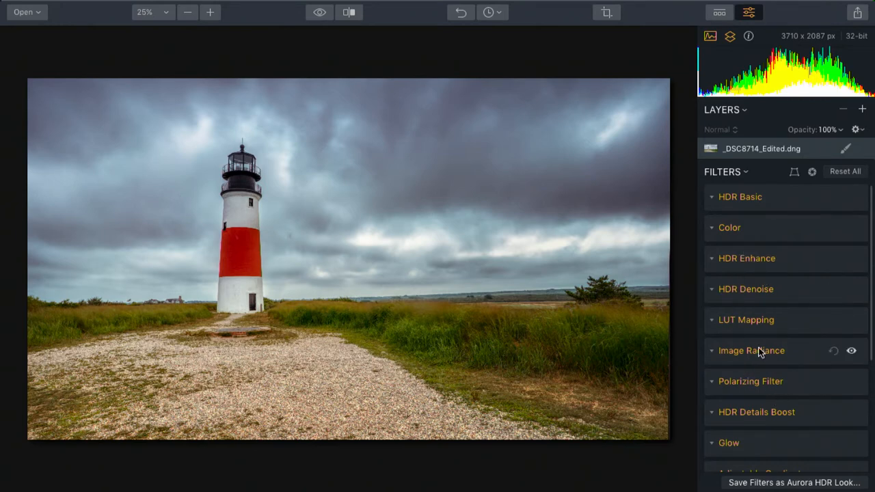
click(320, 12)
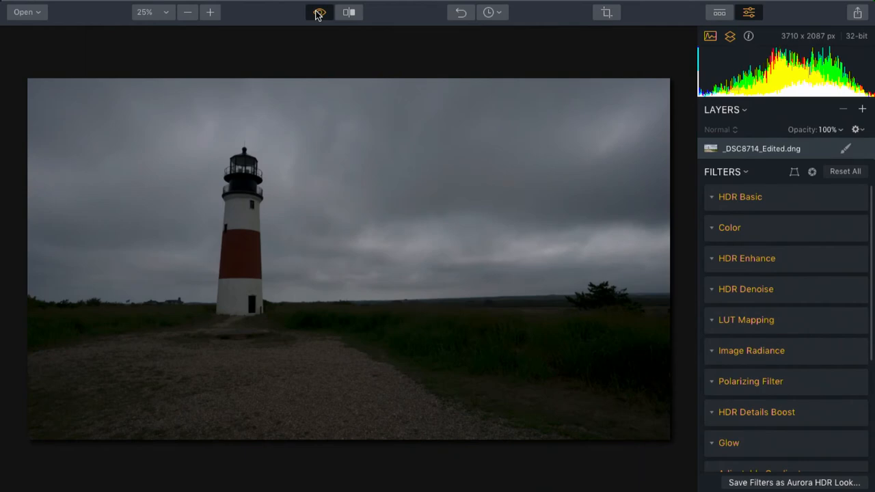
click(318, 12)
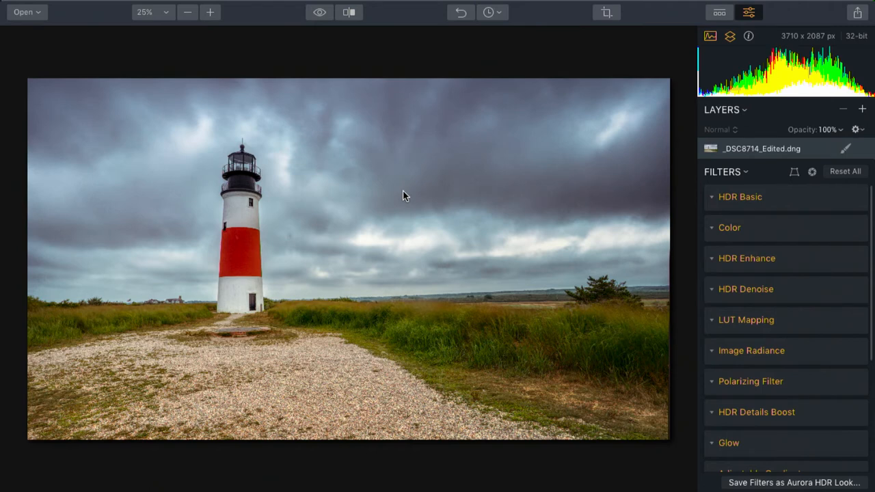
mouse_move(394, 216)
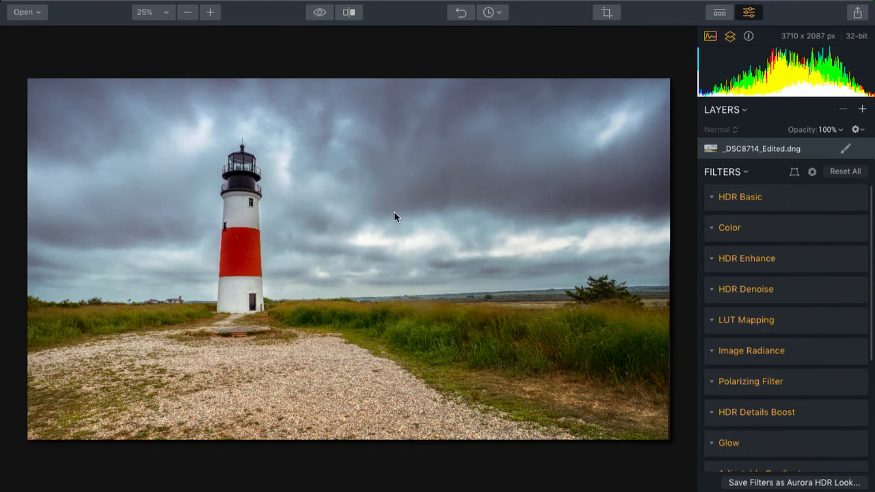
mouse_move(320, 176)
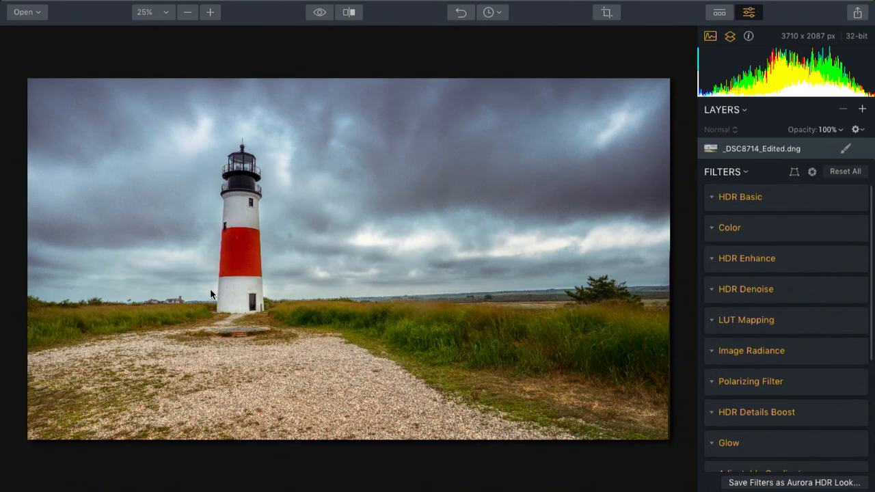
mouse_move(453, 269)
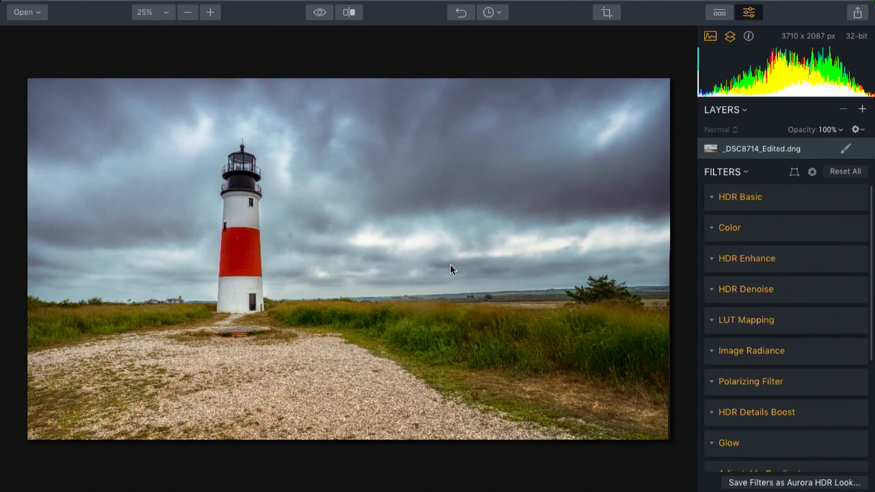